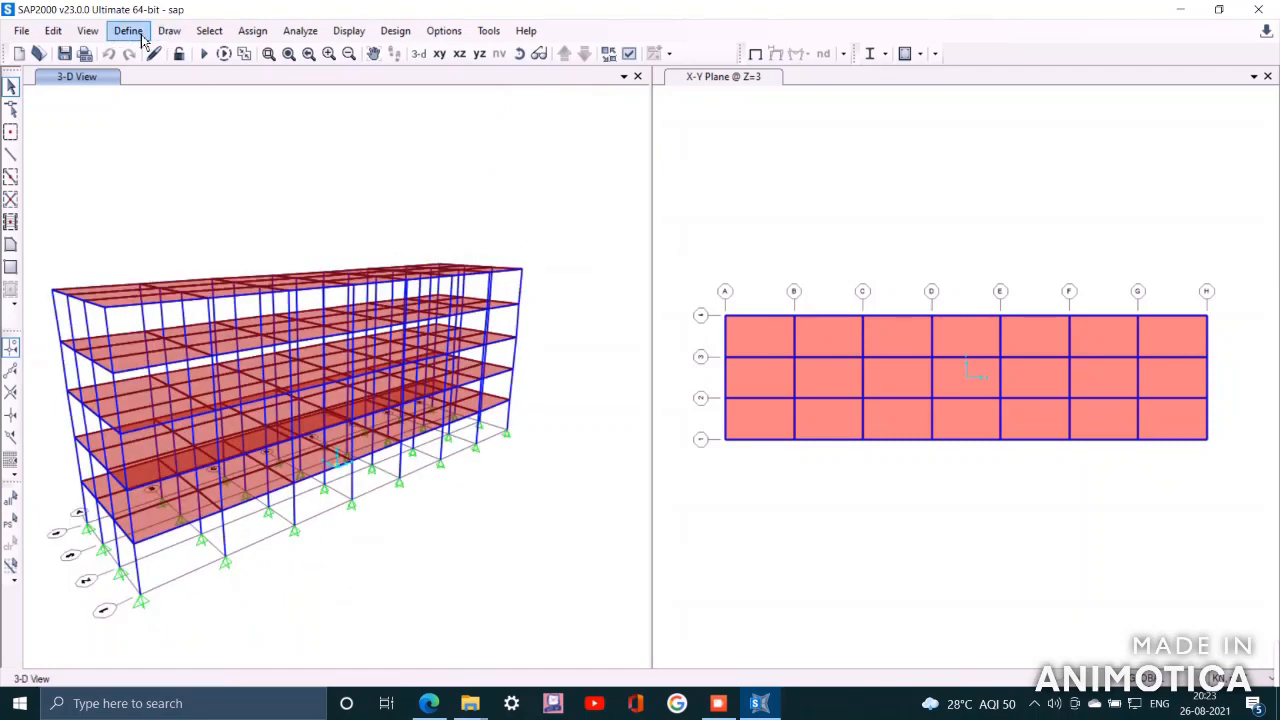
# Review the MODAL load case settings under Define Load Cases.
pyautogui.click(127, 30)
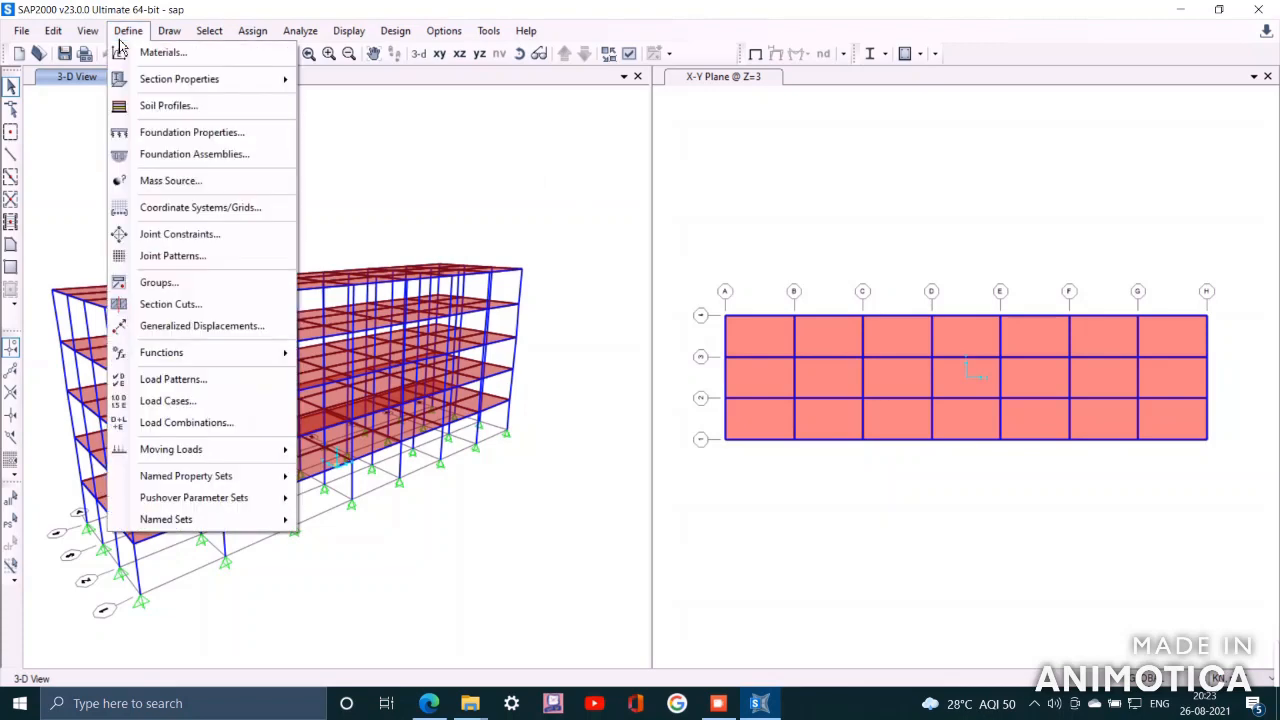
pyautogui.click(168, 400)
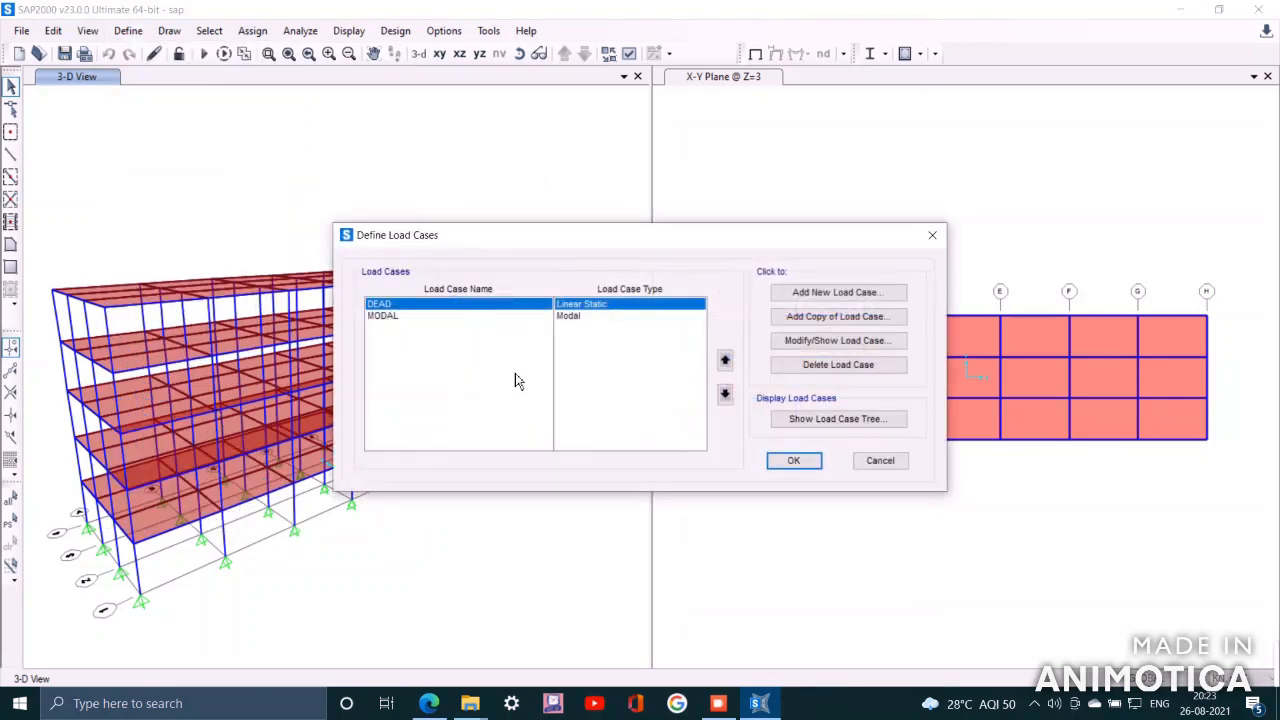
pyautogui.moveTo(415, 338)
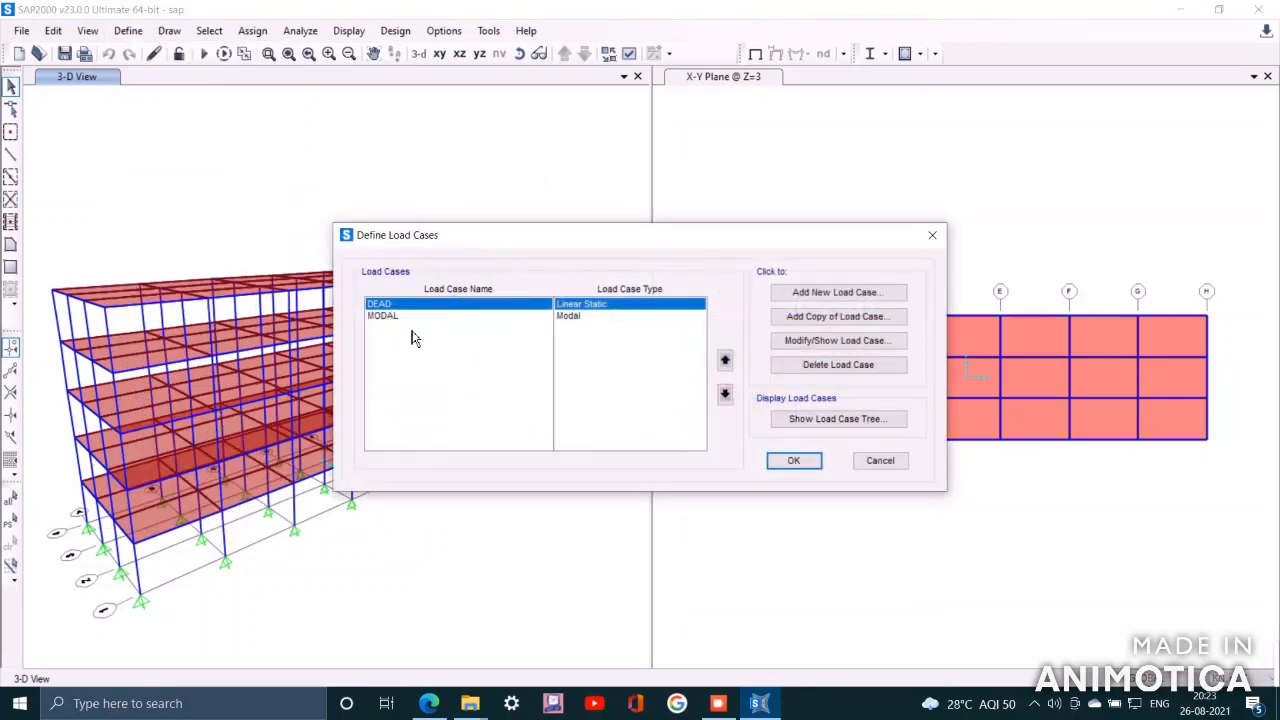
pyautogui.click(382, 315)
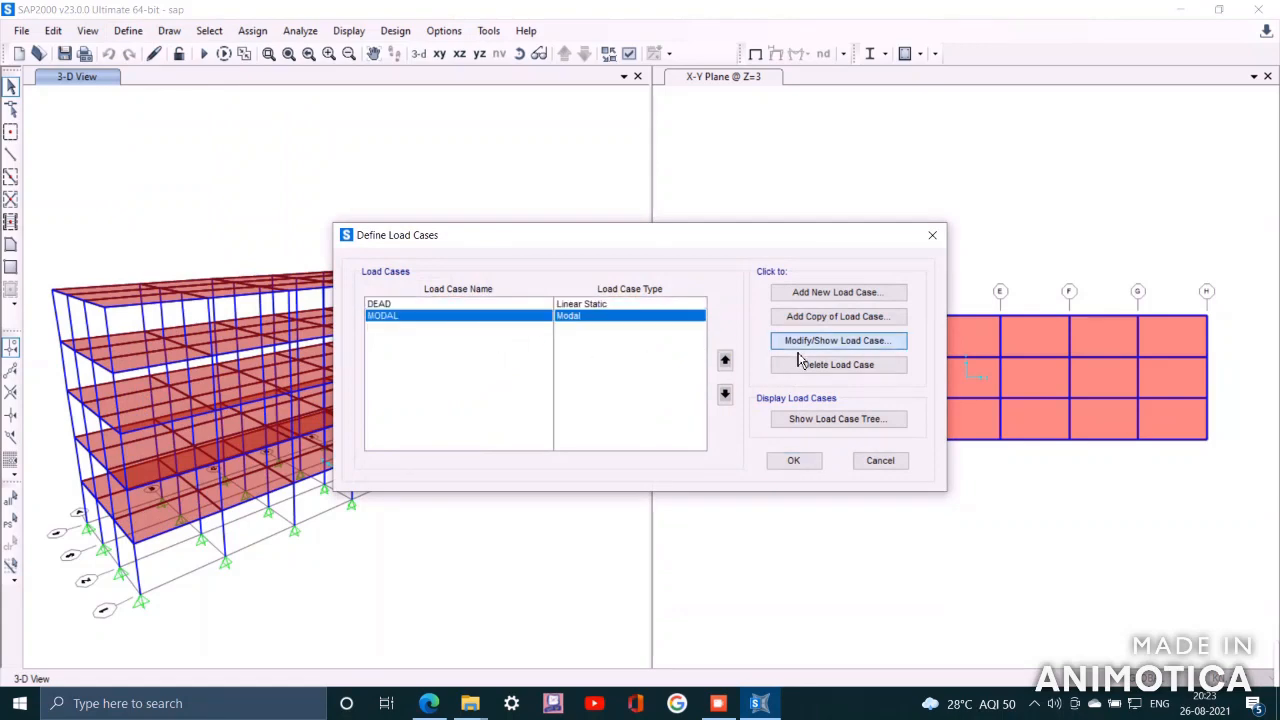
pyautogui.click(837, 340)
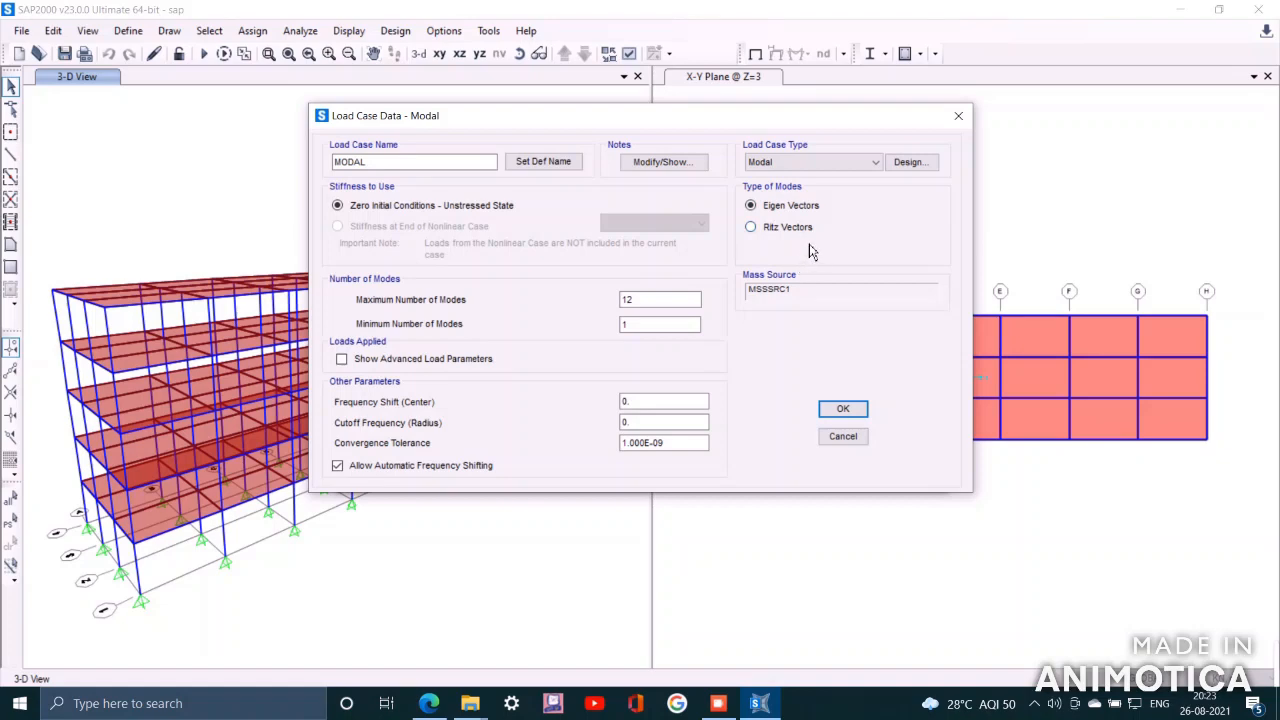
pyautogui.moveTo(383, 190)
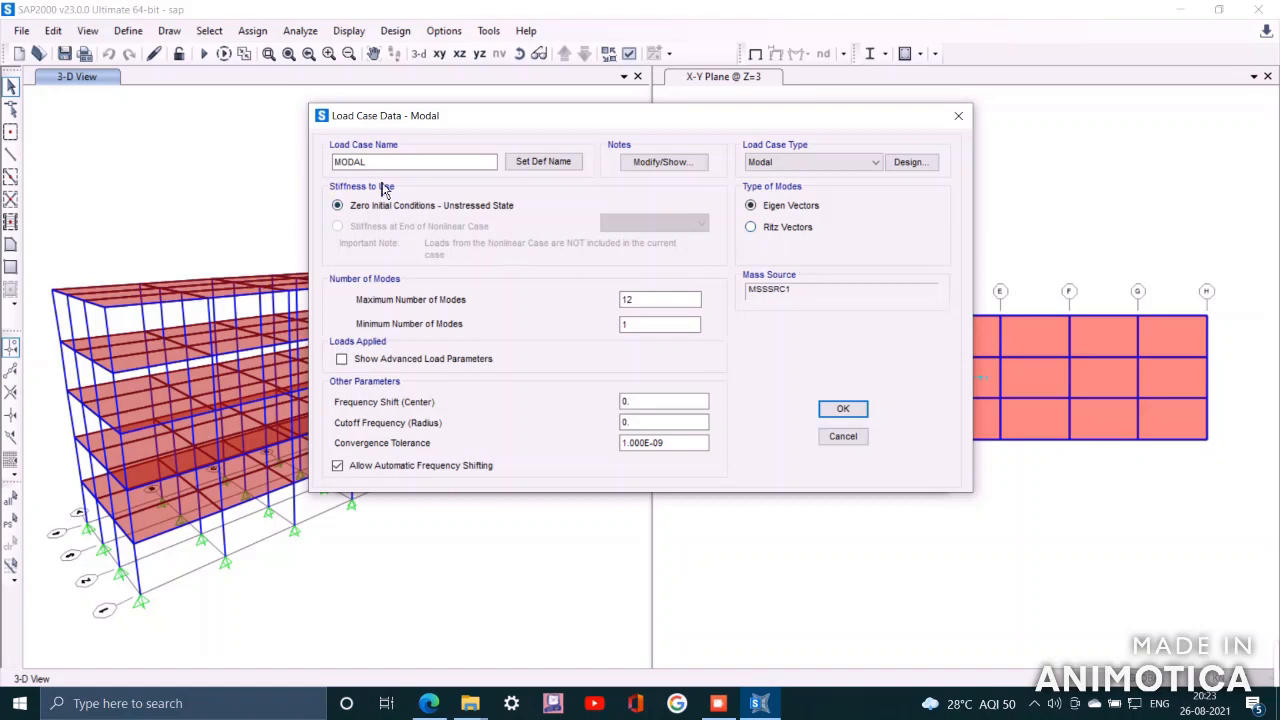
pyautogui.moveTo(590, 400)
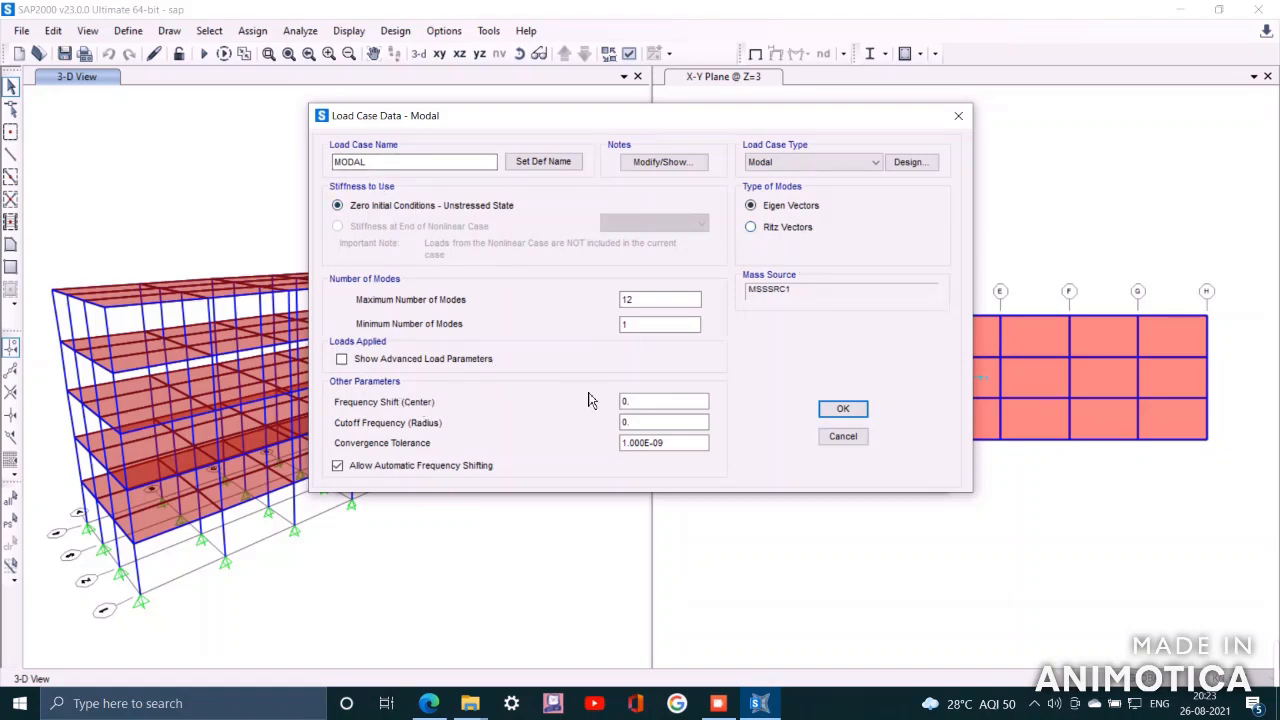
pyautogui.moveTo(745, 421)
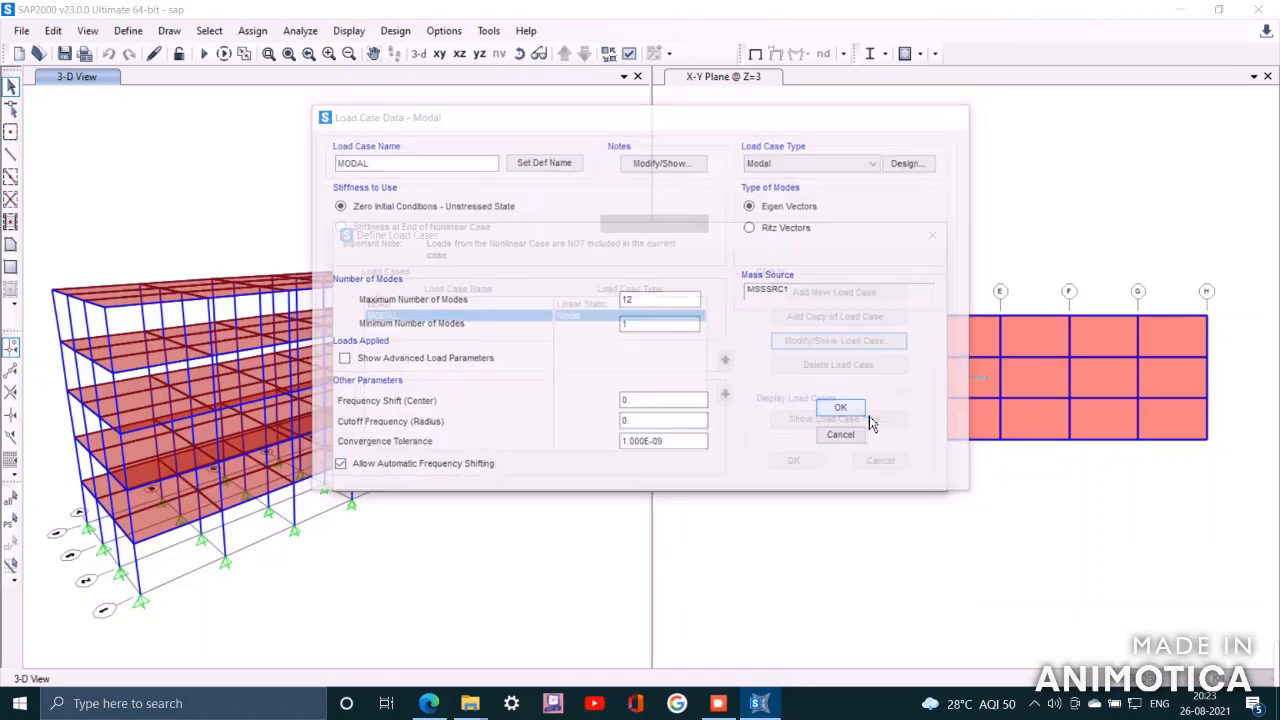
pyautogui.click(839, 407)
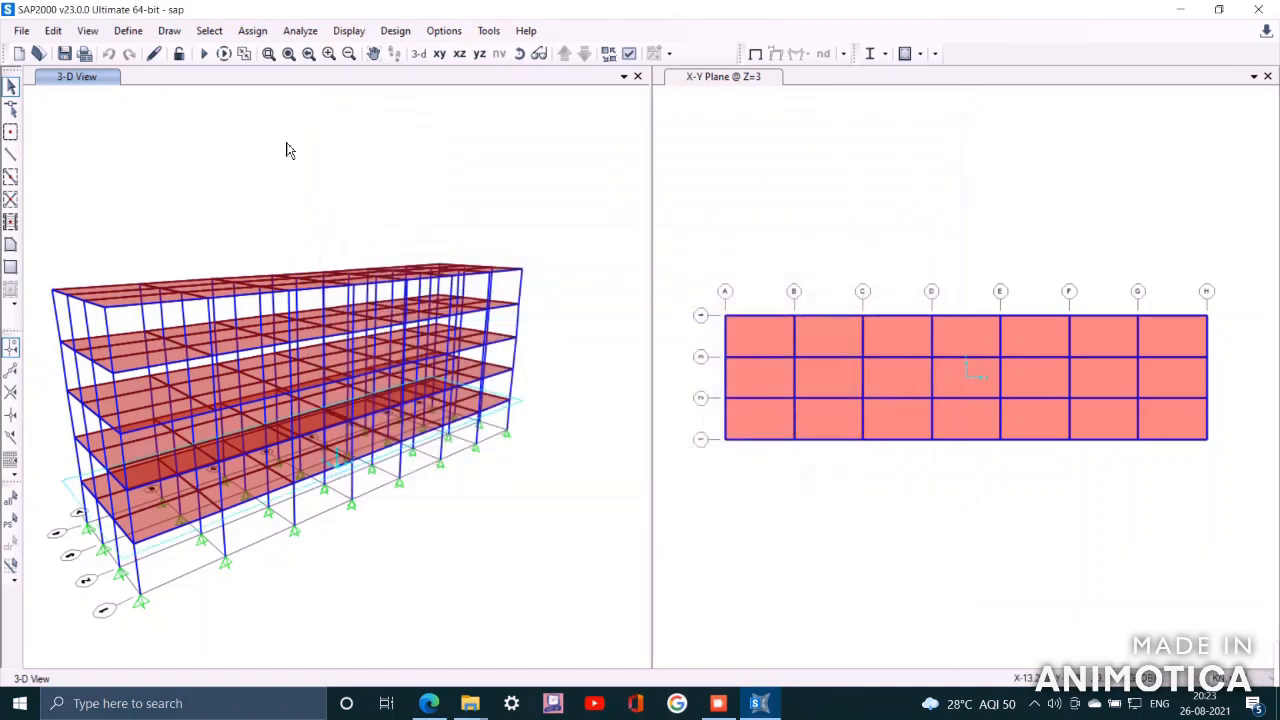
# Set the analysis degrees of freedom to Space Frame.
pyautogui.click(300, 30)
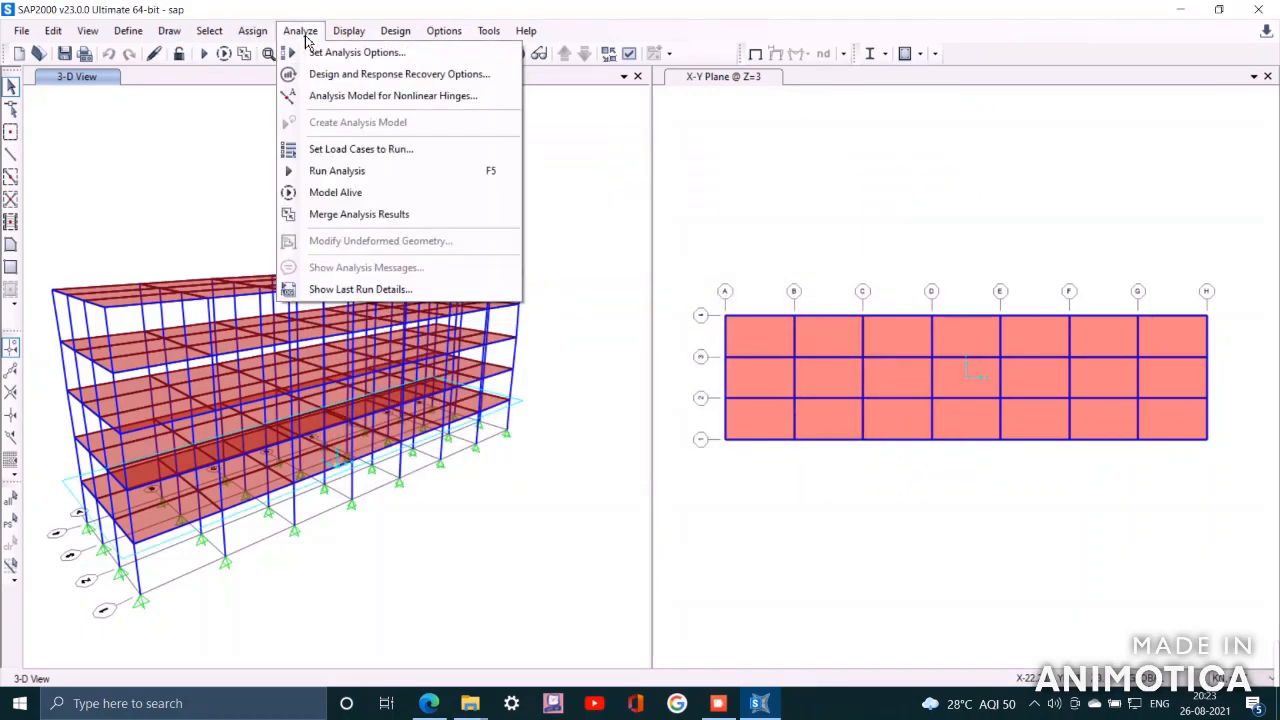
pyautogui.click(356, 52)
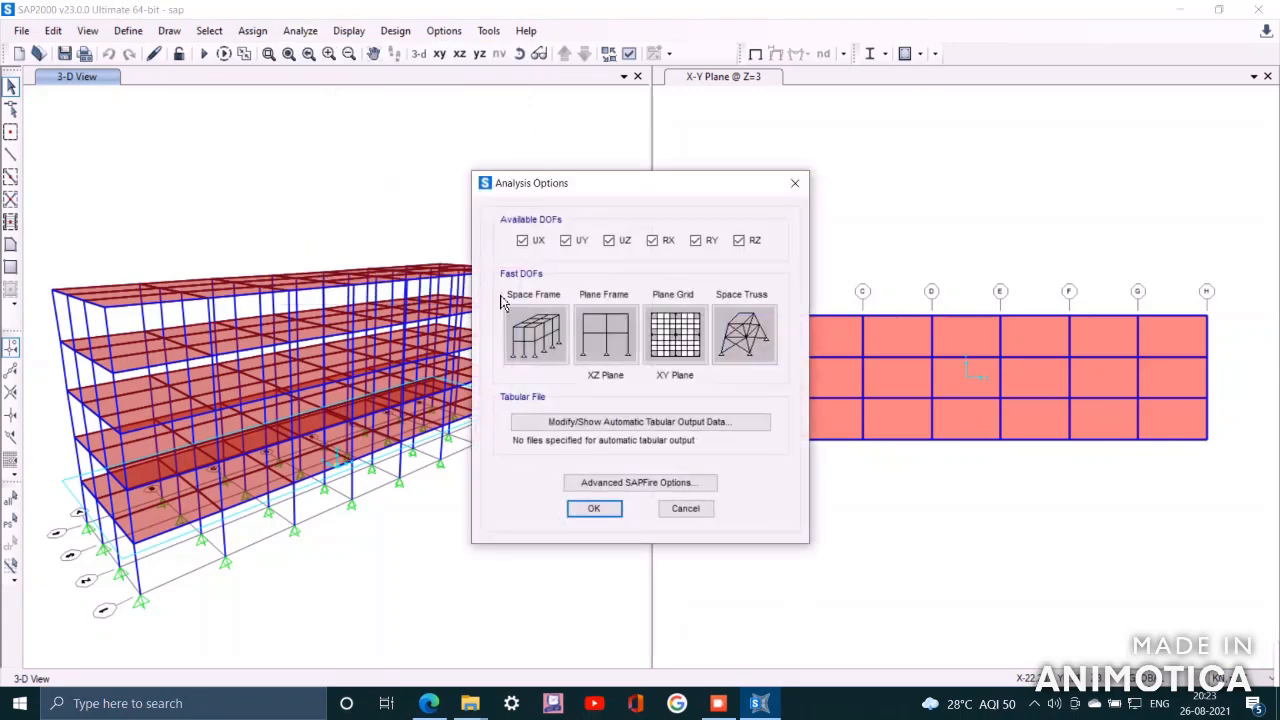
pyautogui.click(535, 335)
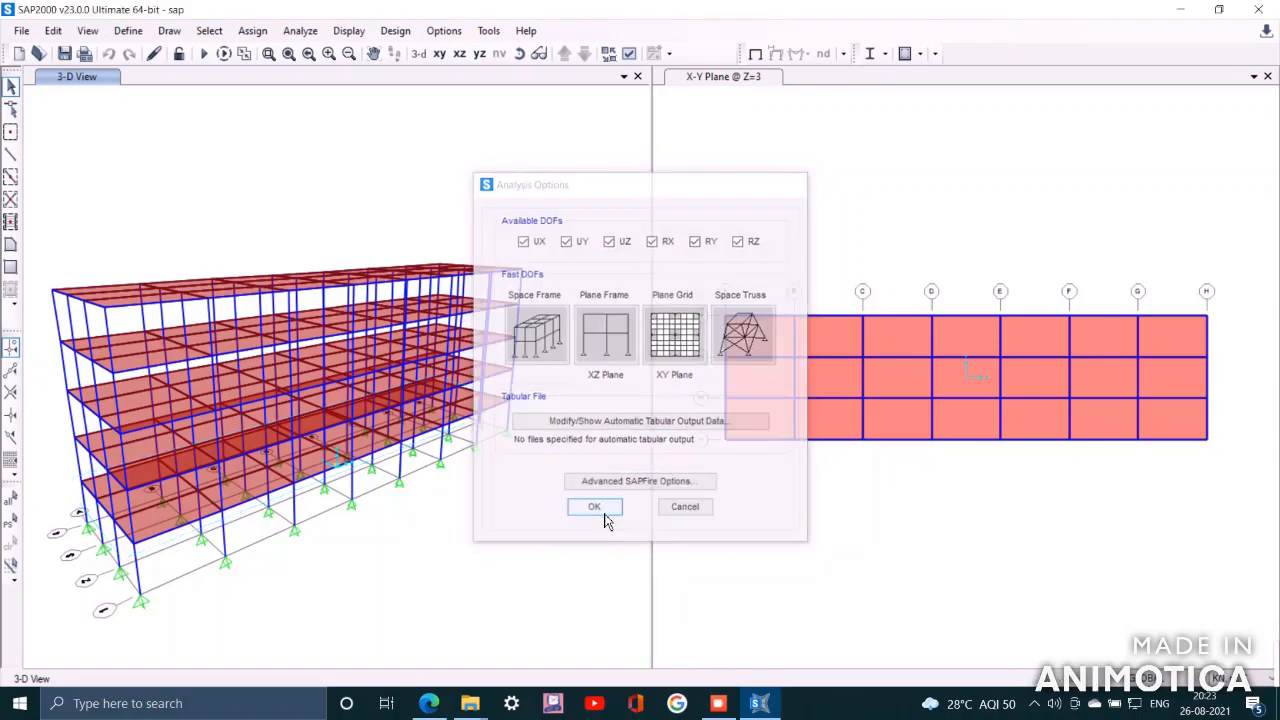
pyautogui.click(594, 506)
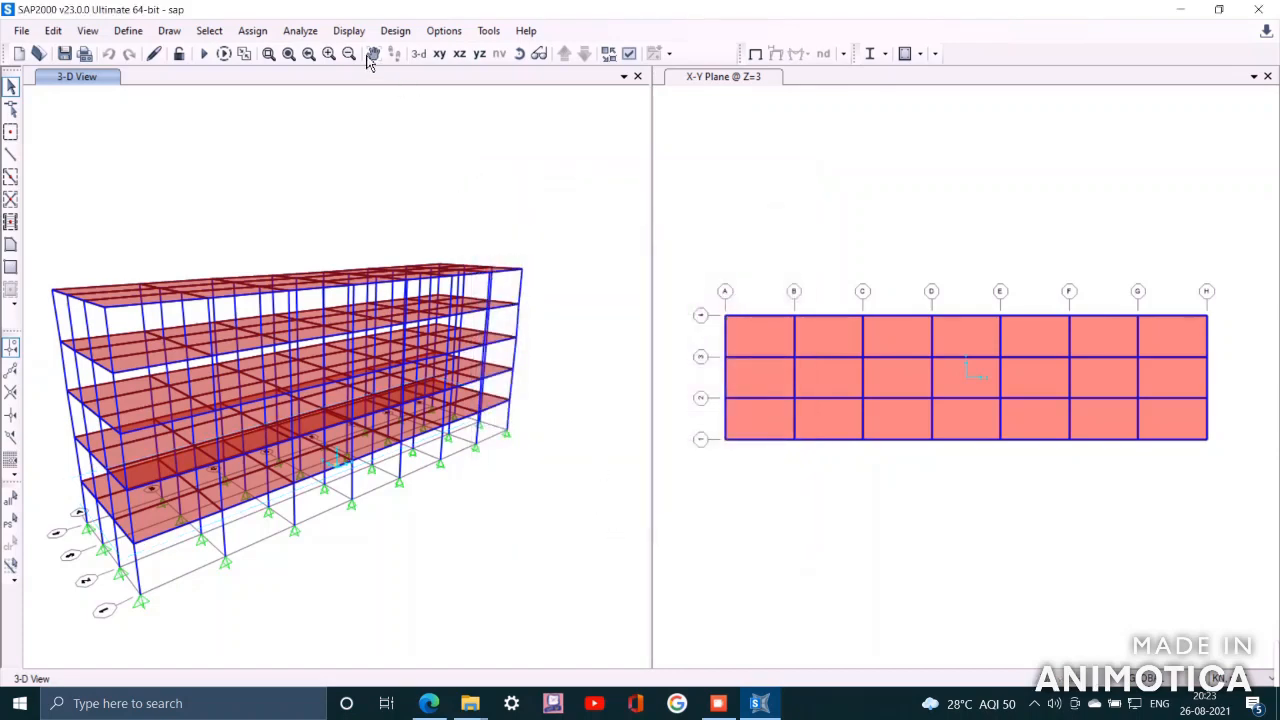
# Set the DEAD case to Do Not Run and start the MODAL analysis.
pyautogui.click(300, 30)
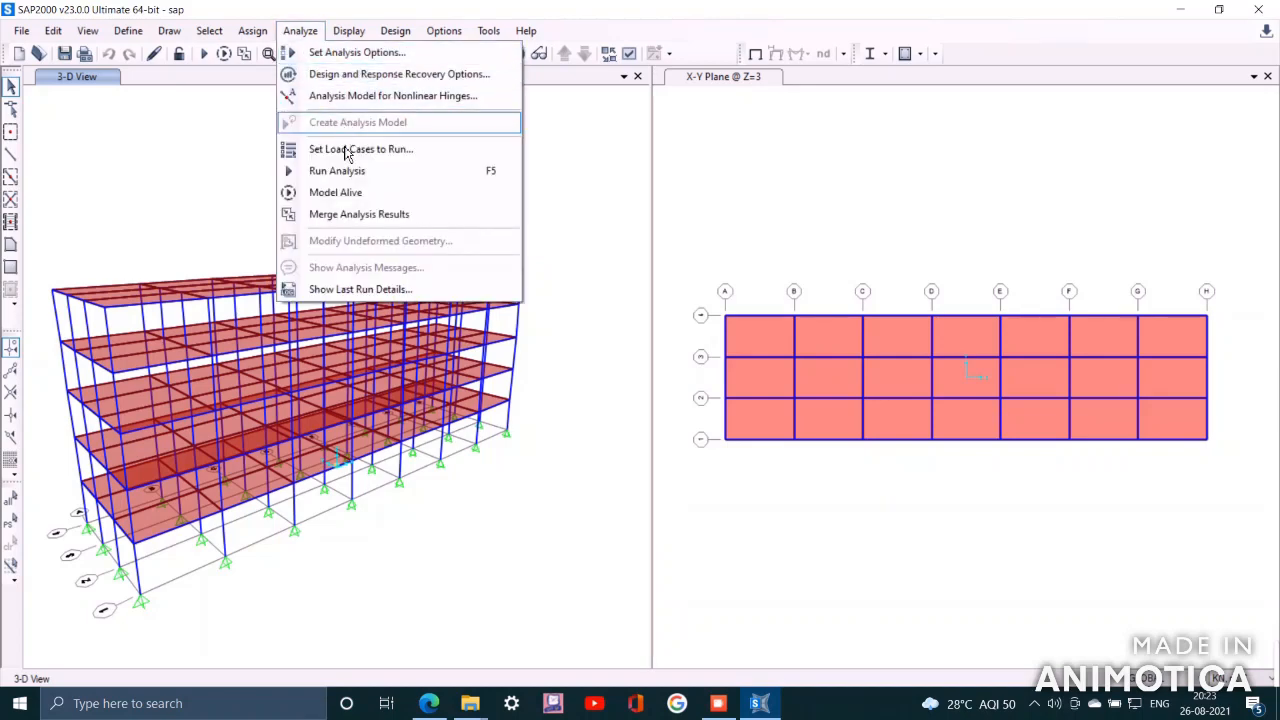
pyautogui.click(361, 148)
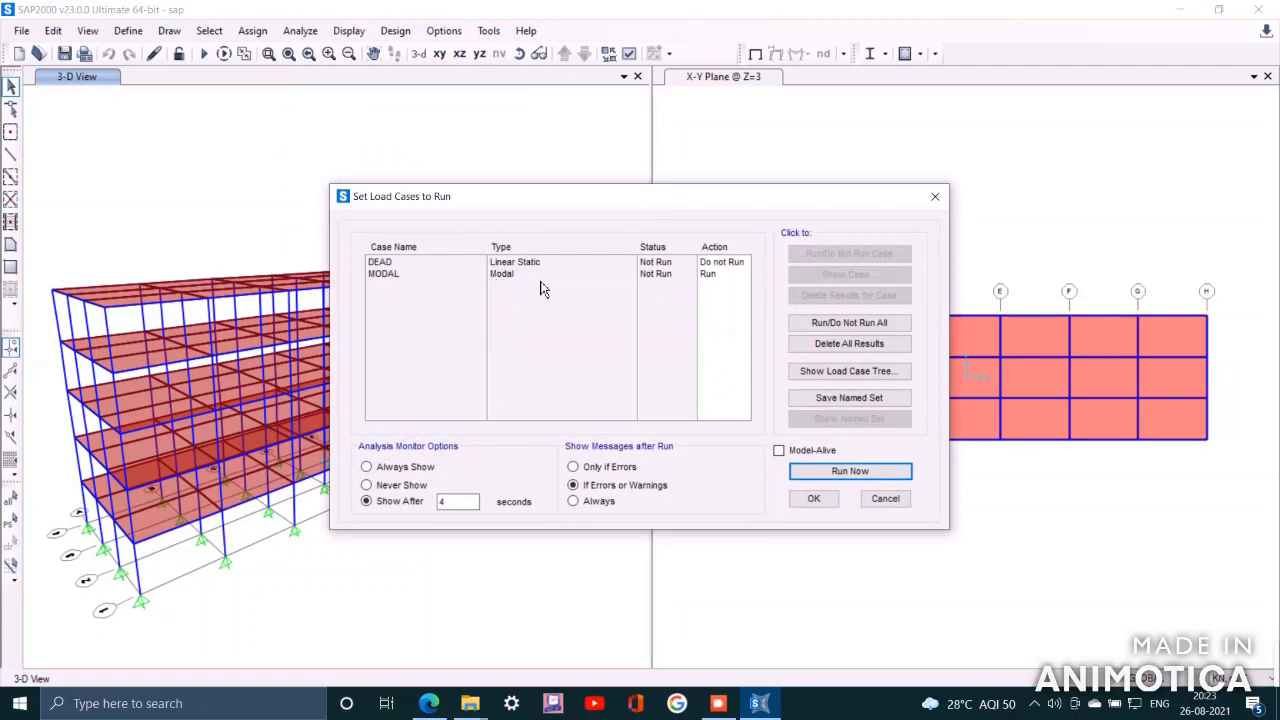
pyautogui.click(420, 261)
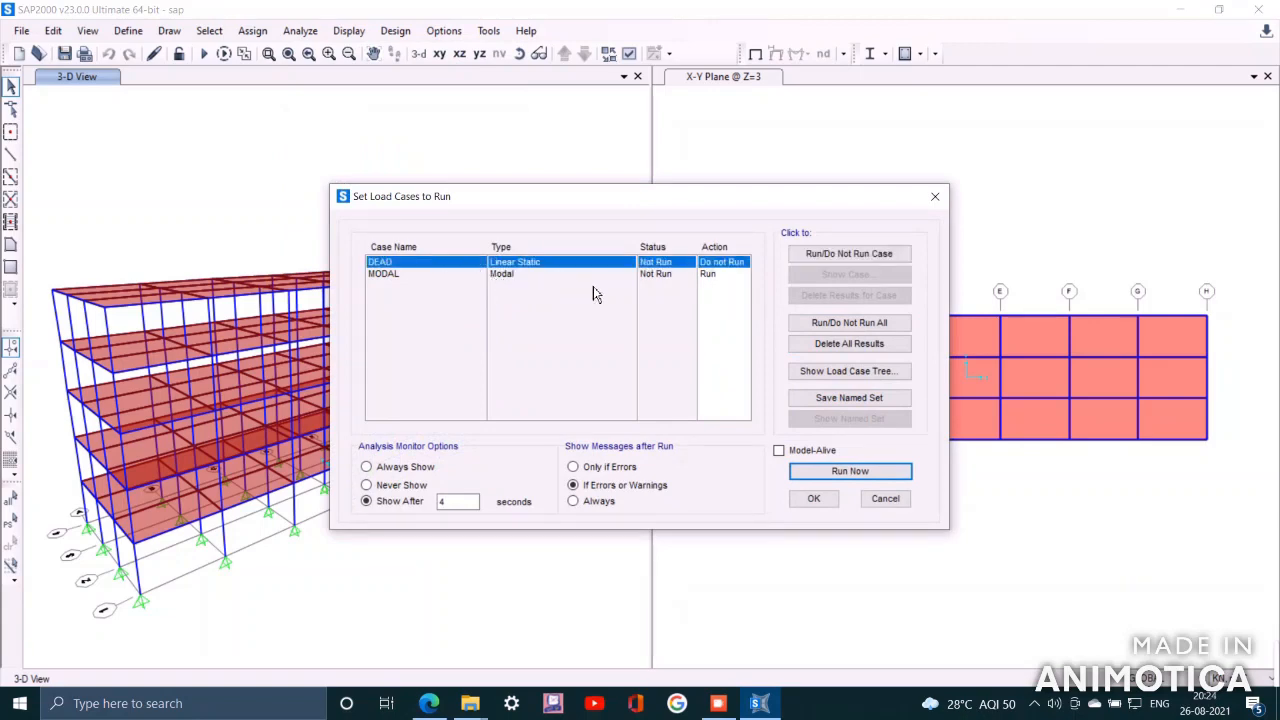
pyautogui.click(848, 253)
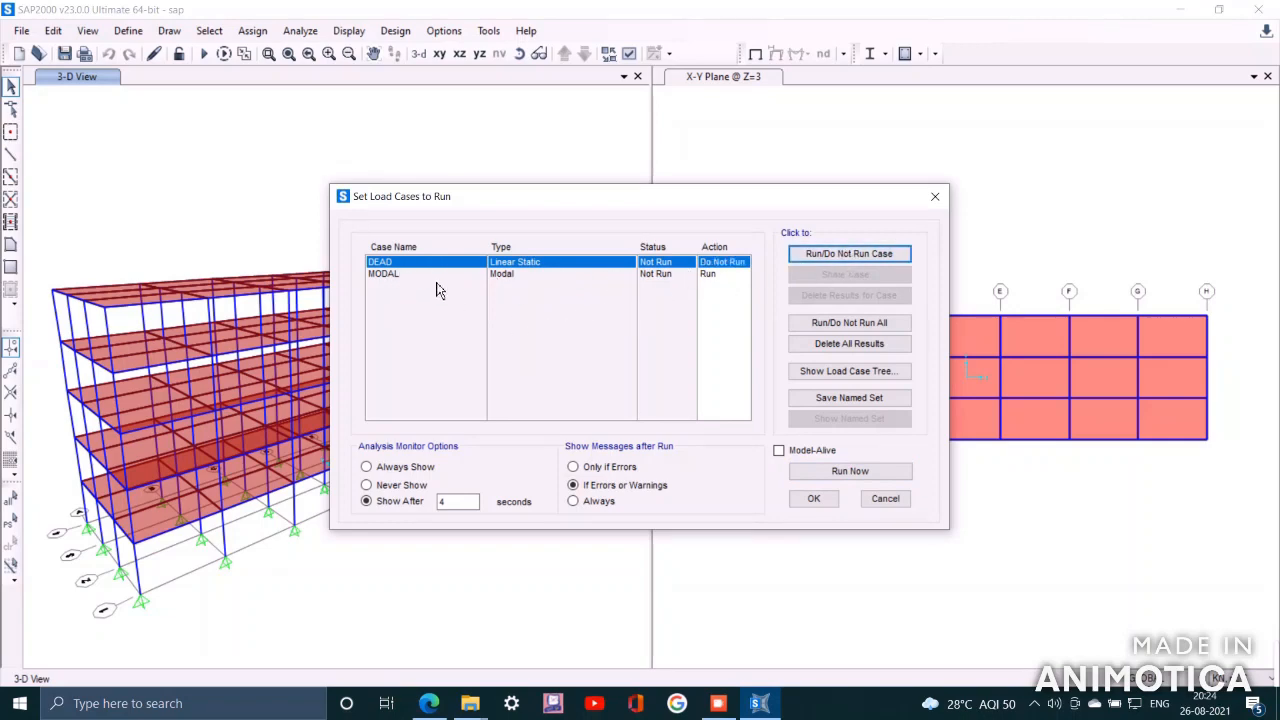
pyautogui.click(383, 273)
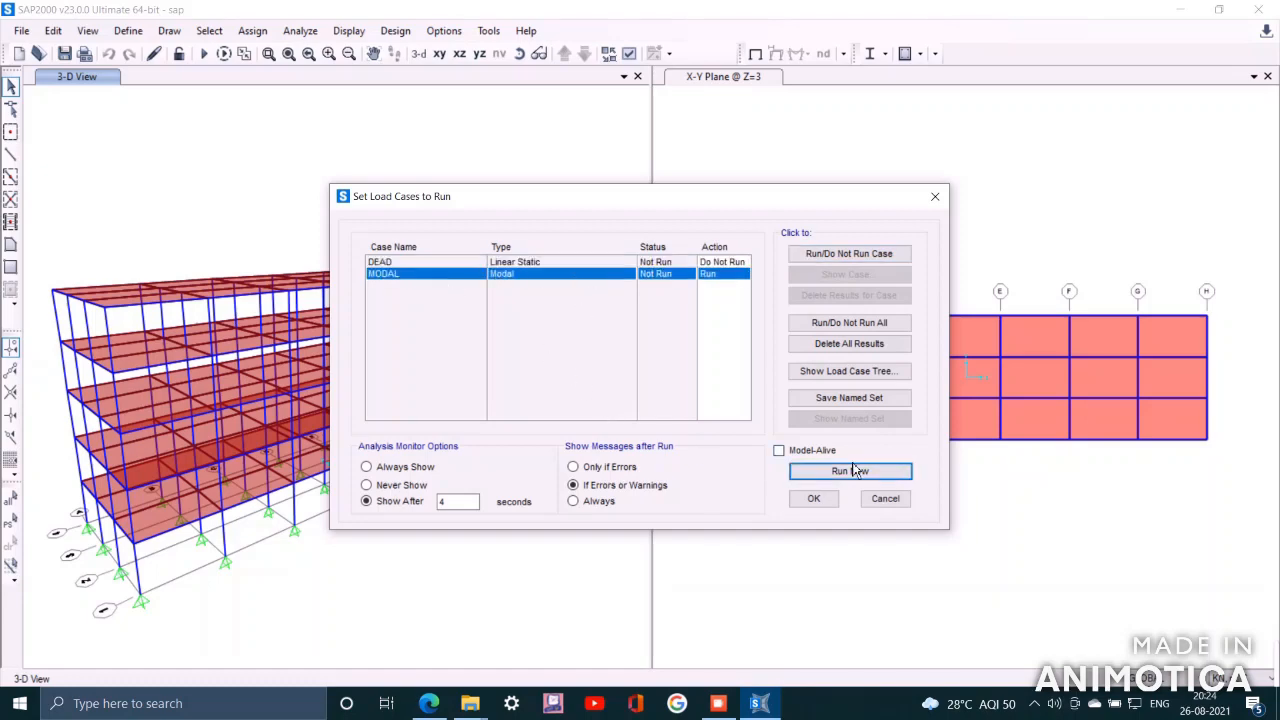
pyautogui.click(849, 471)
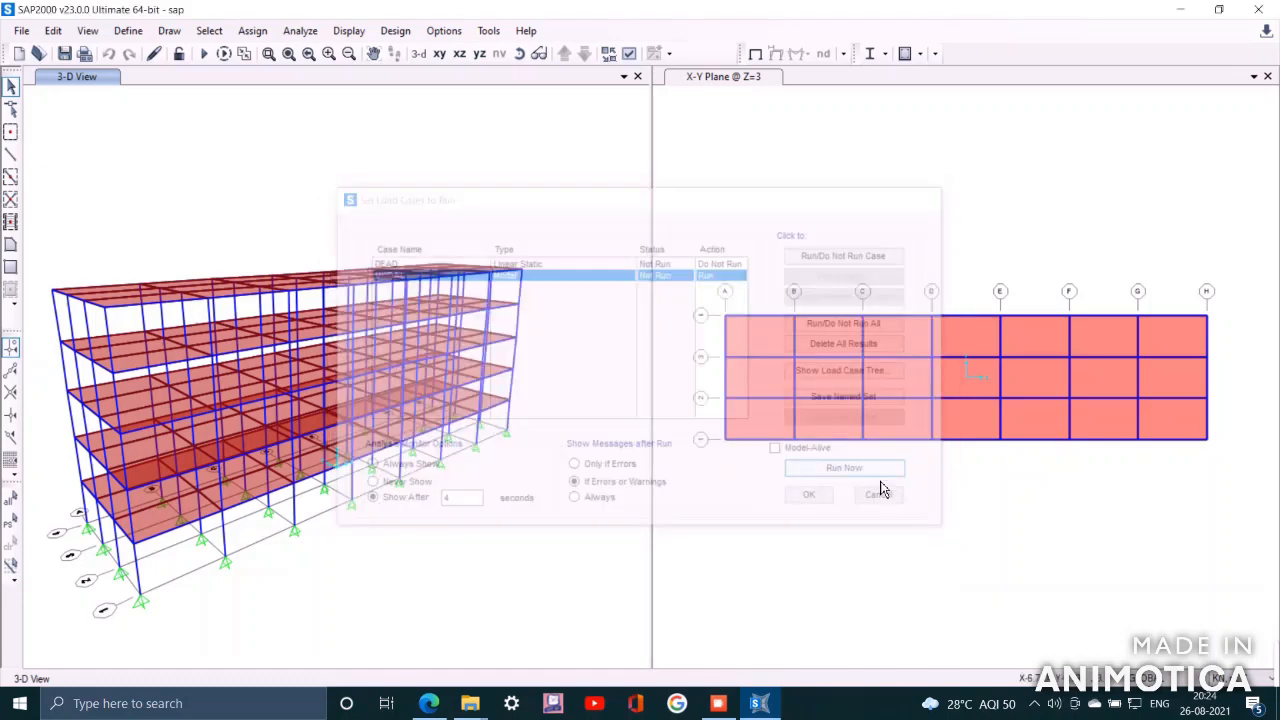
# Animate the Mode 1 shape (period 0.94159 s), then stop the animation.
pyautogui.click(843, 467)
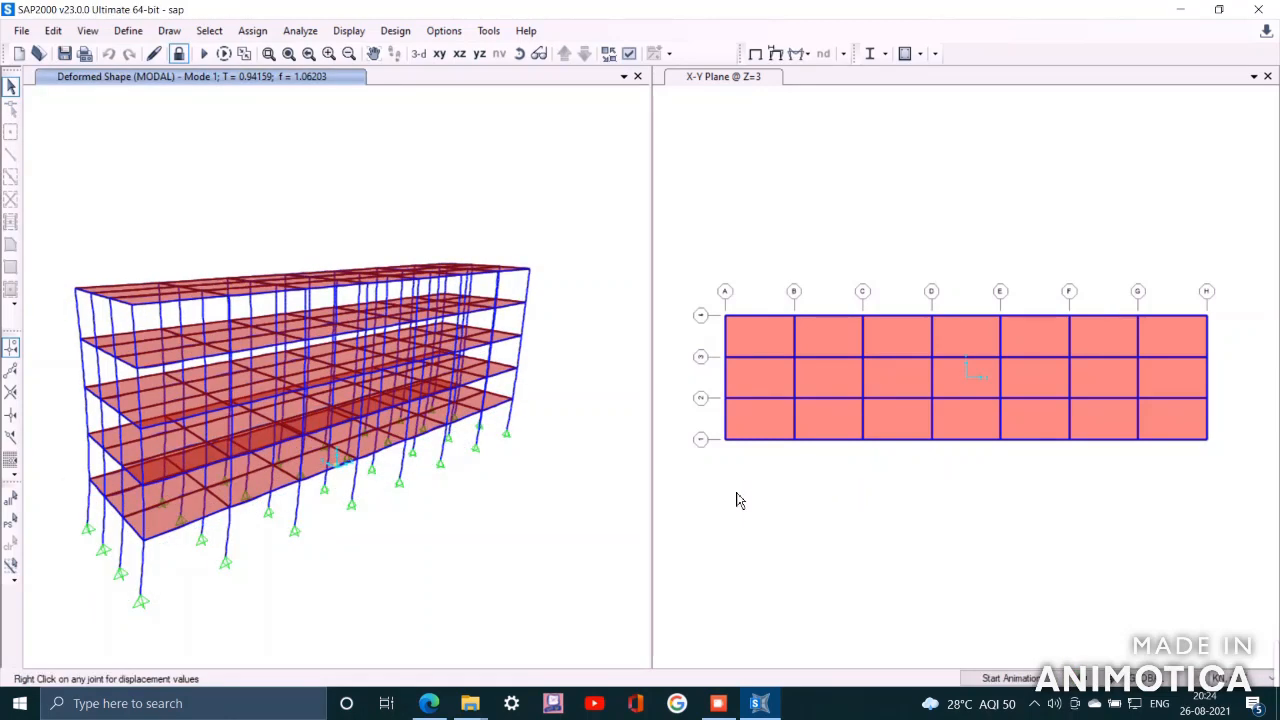
pyautogui.moveTo(535, 556)
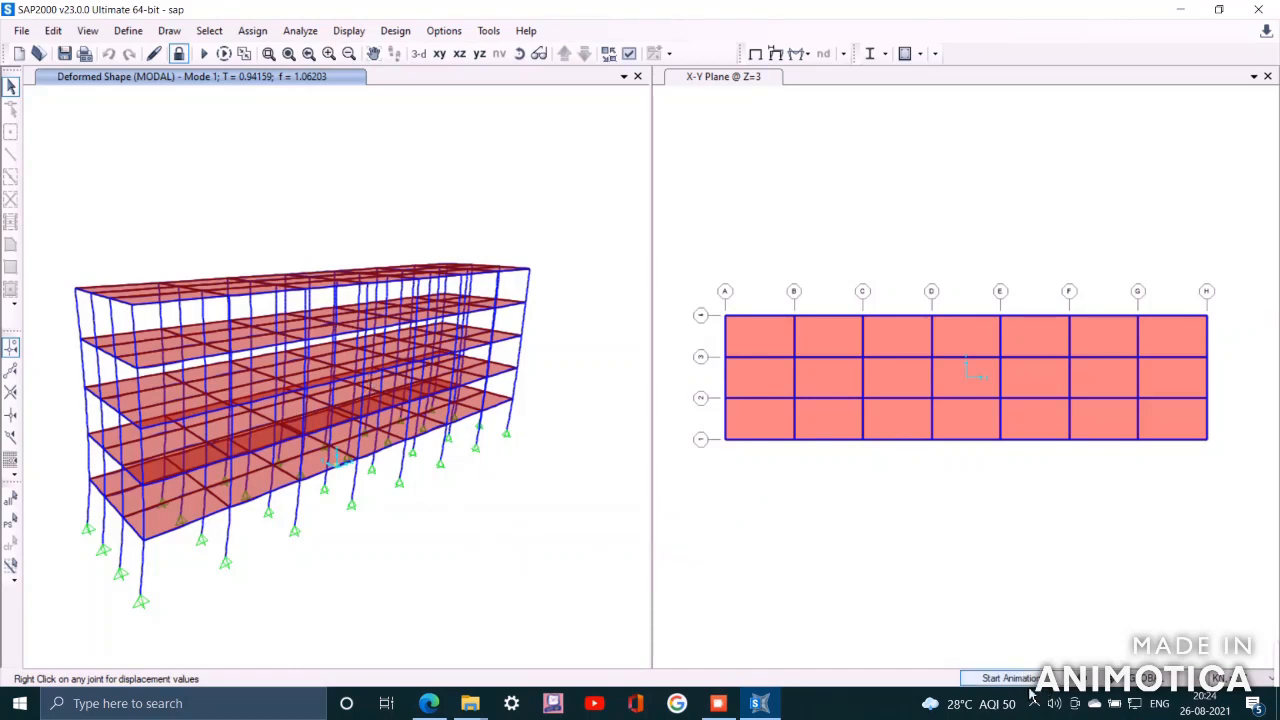
pyautogui.moveTo(855, 520)
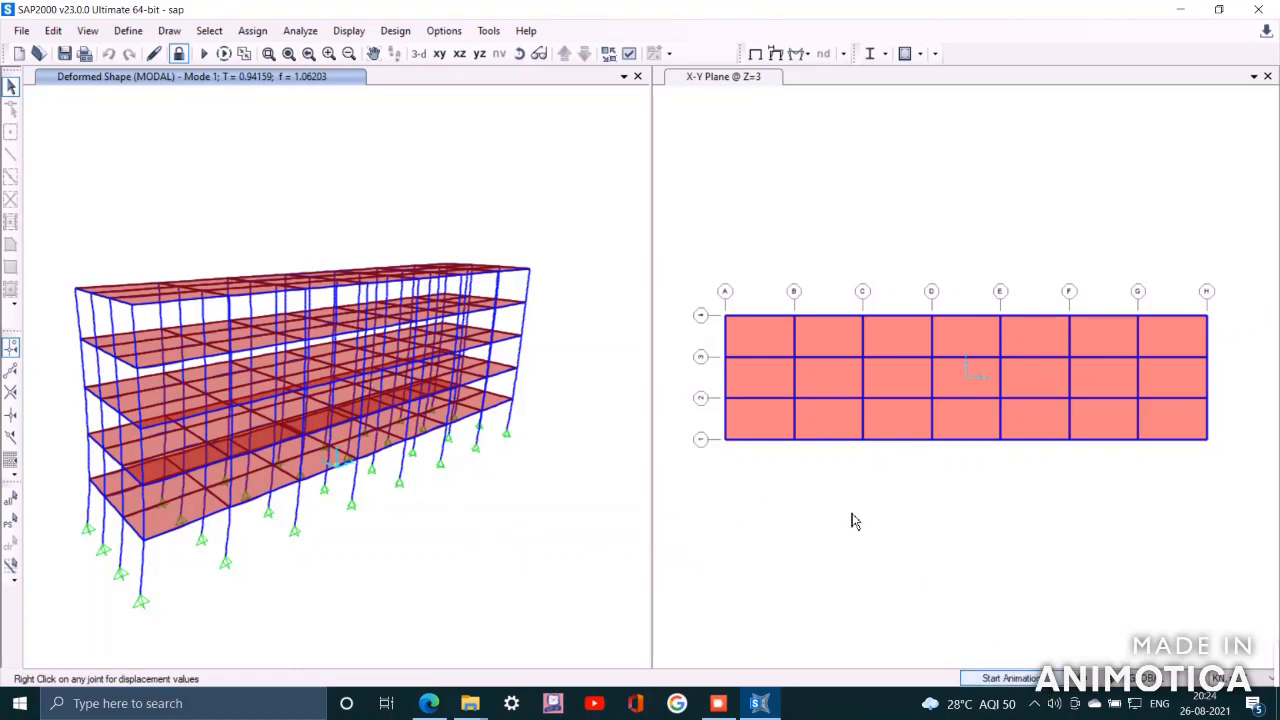
pyautogui.click(1008, 678)
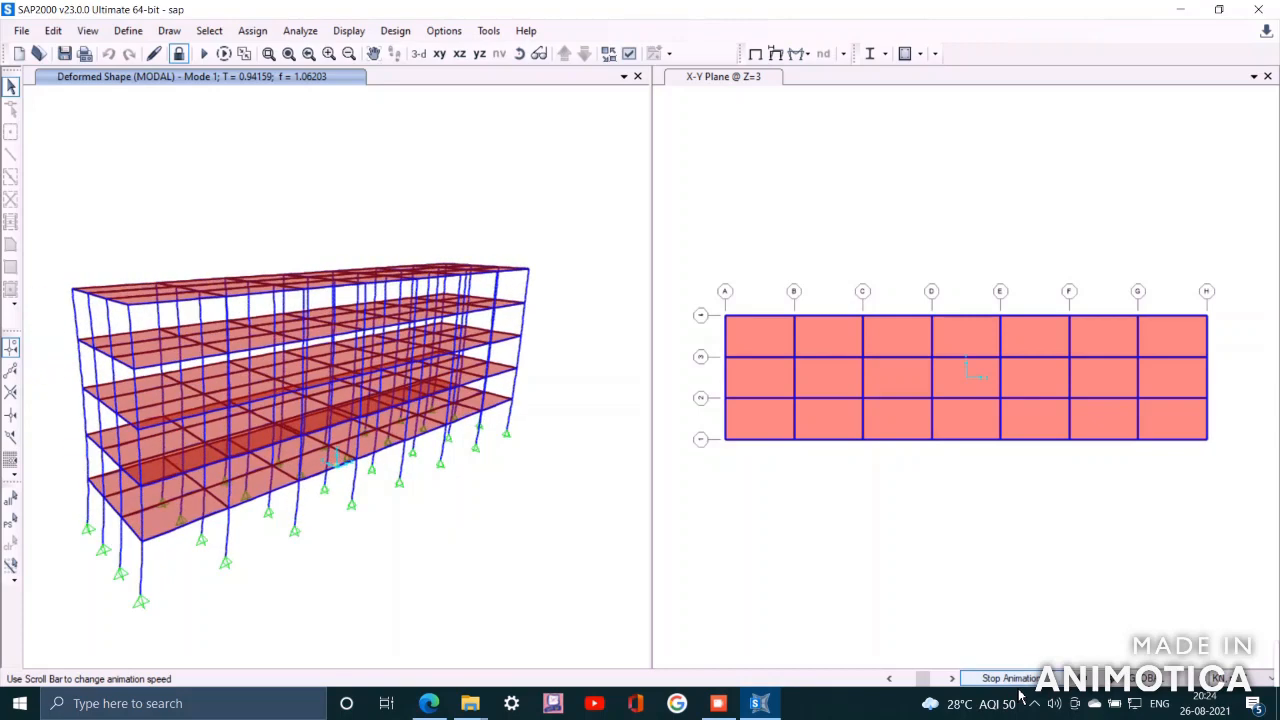
pyautogui.click(1008, 678)
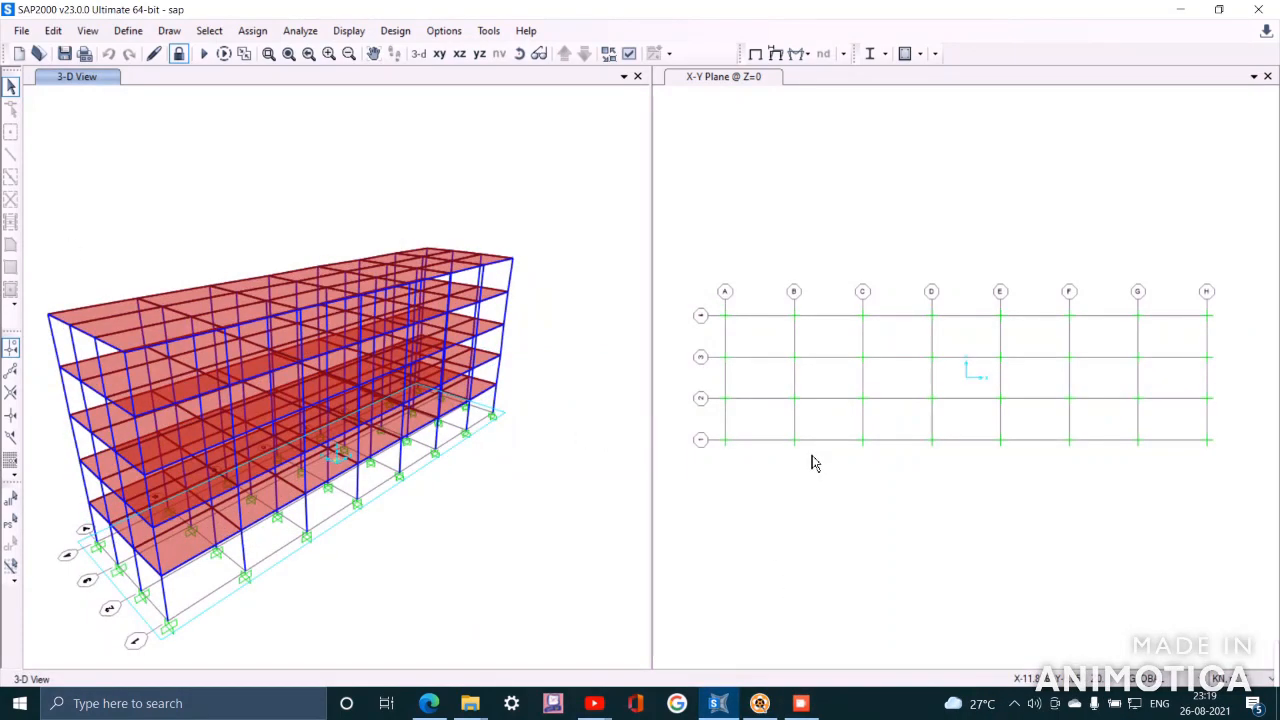
pyautogui.moveTo(810, 440)
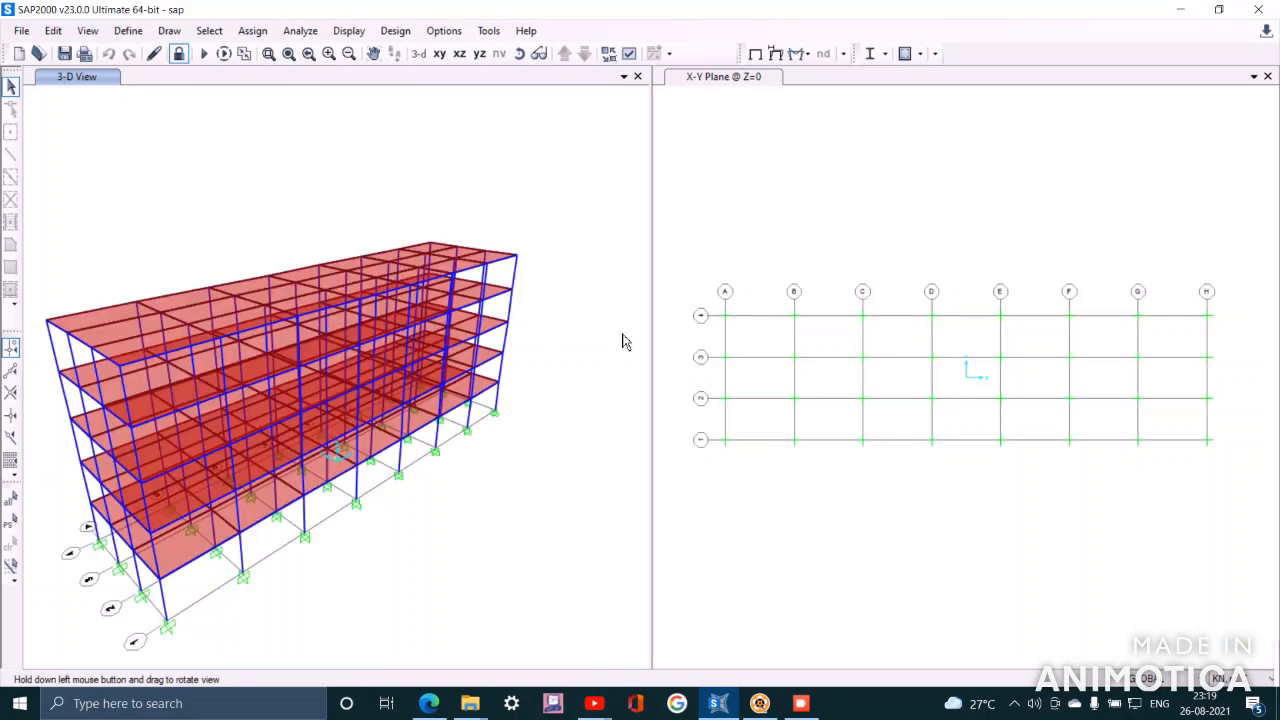
pyautogui.moveTo(833, 255)
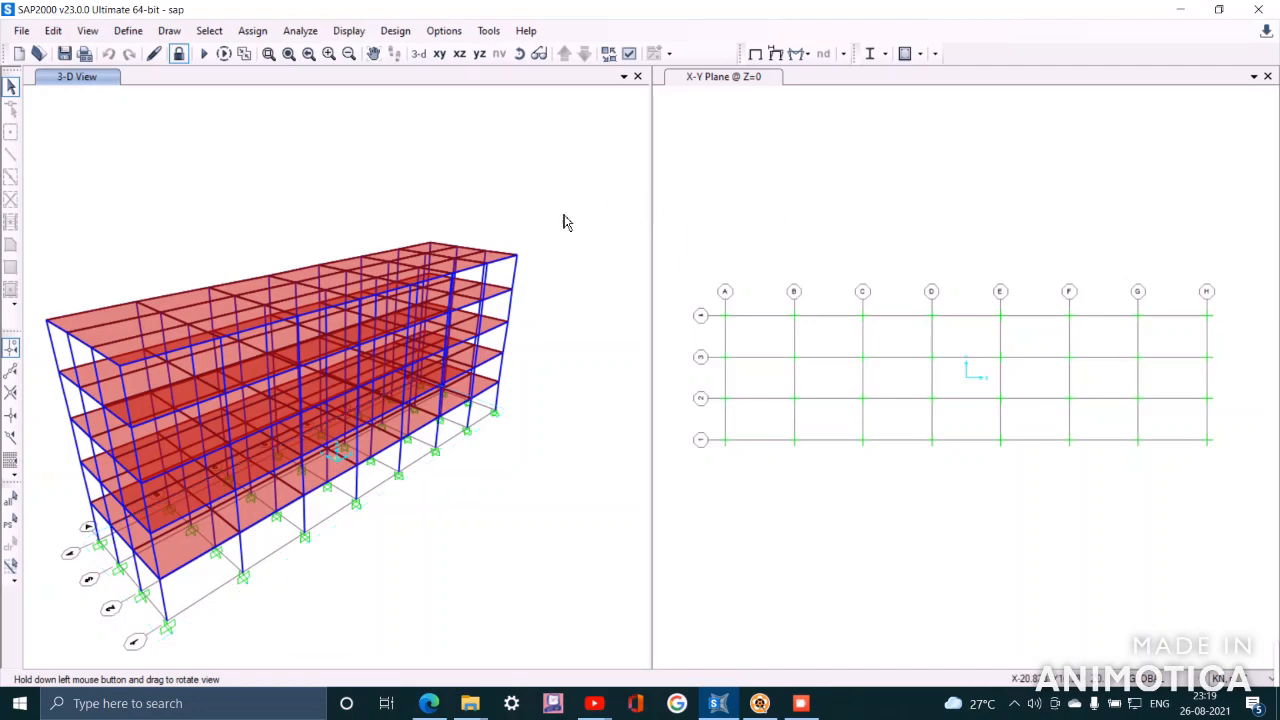
pyautogui.moveTo(611, 167)
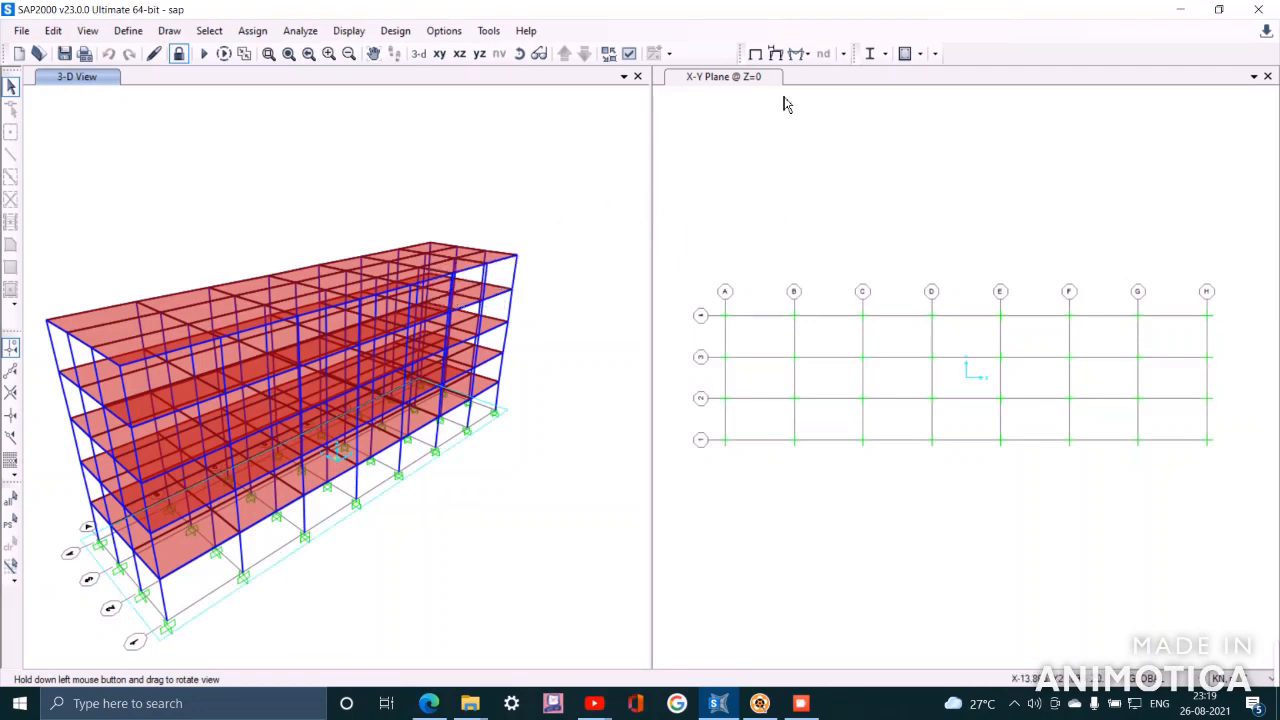
pyautogui.moveTo(755, 54)
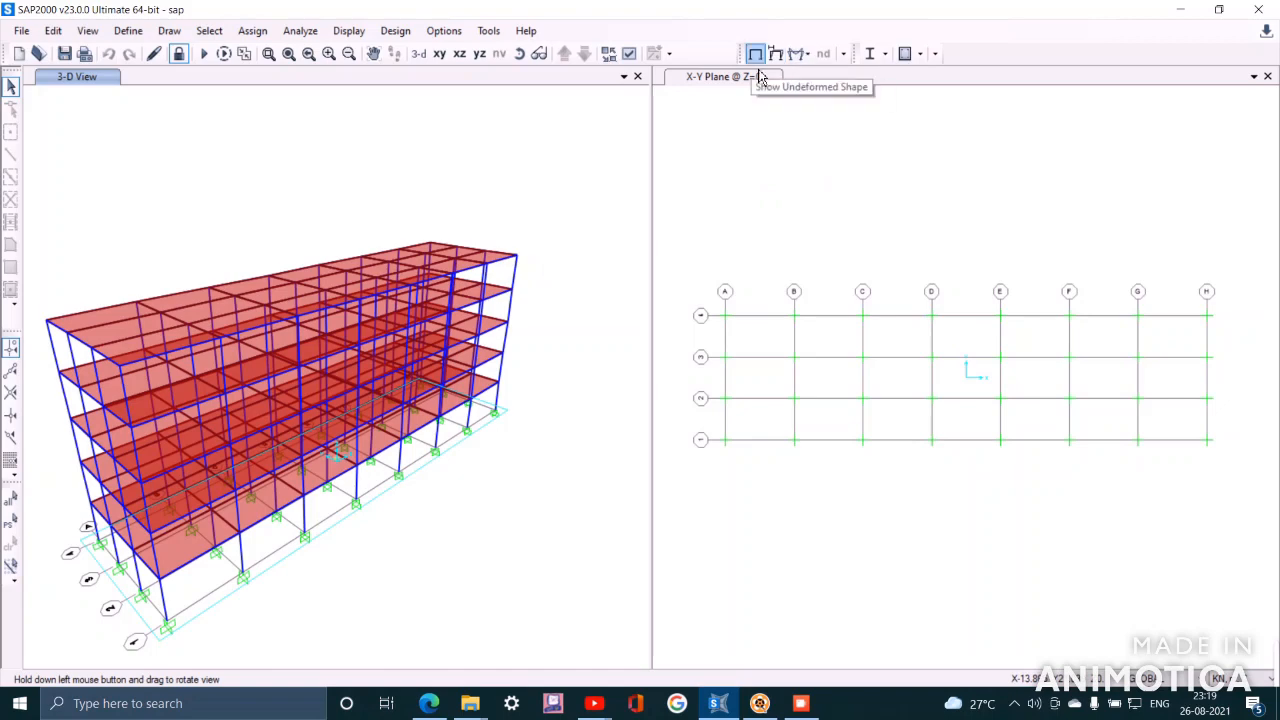
pyautogui.moveTo(765, 75)
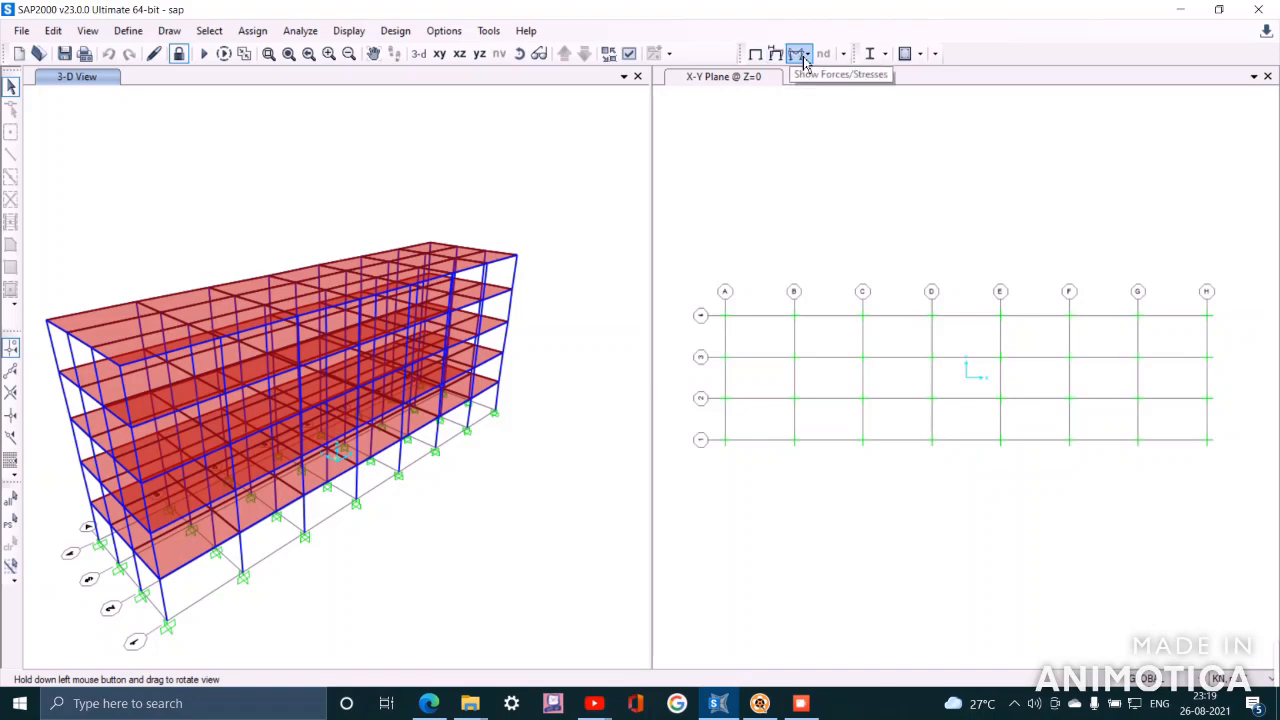
pyautogui.click(799, 54)
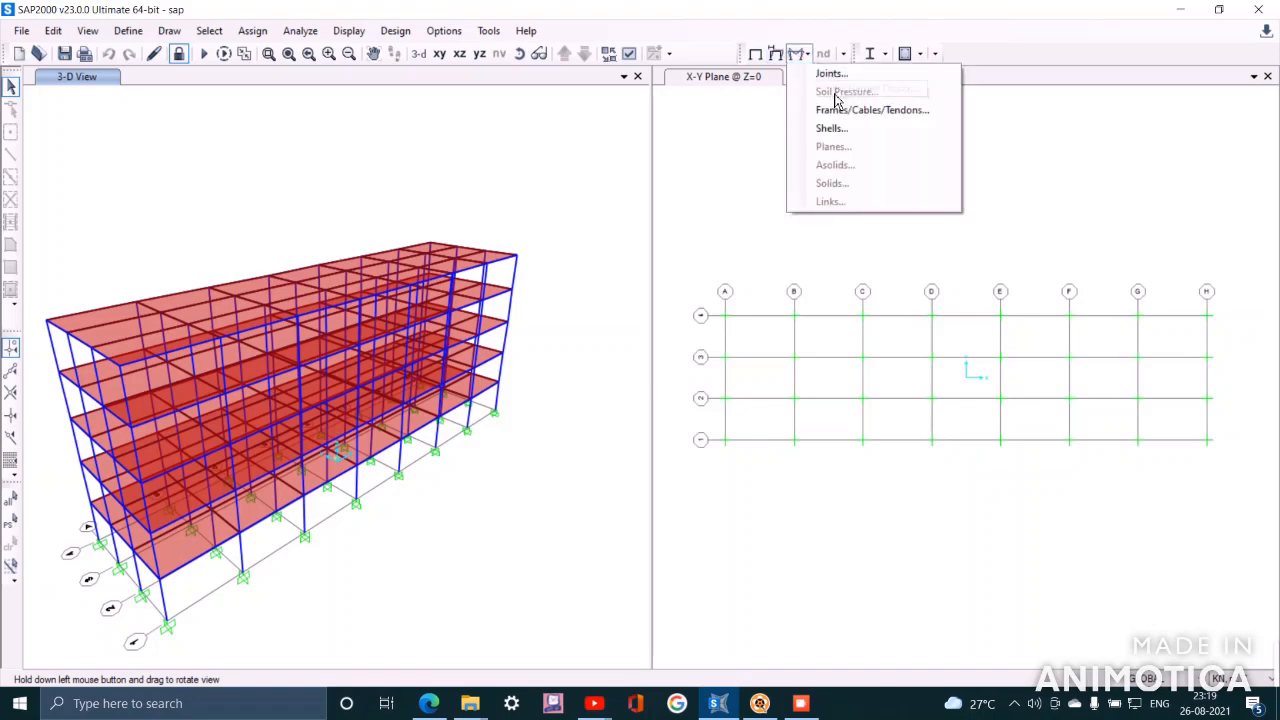
pyautogui.moveTo(853, 128)
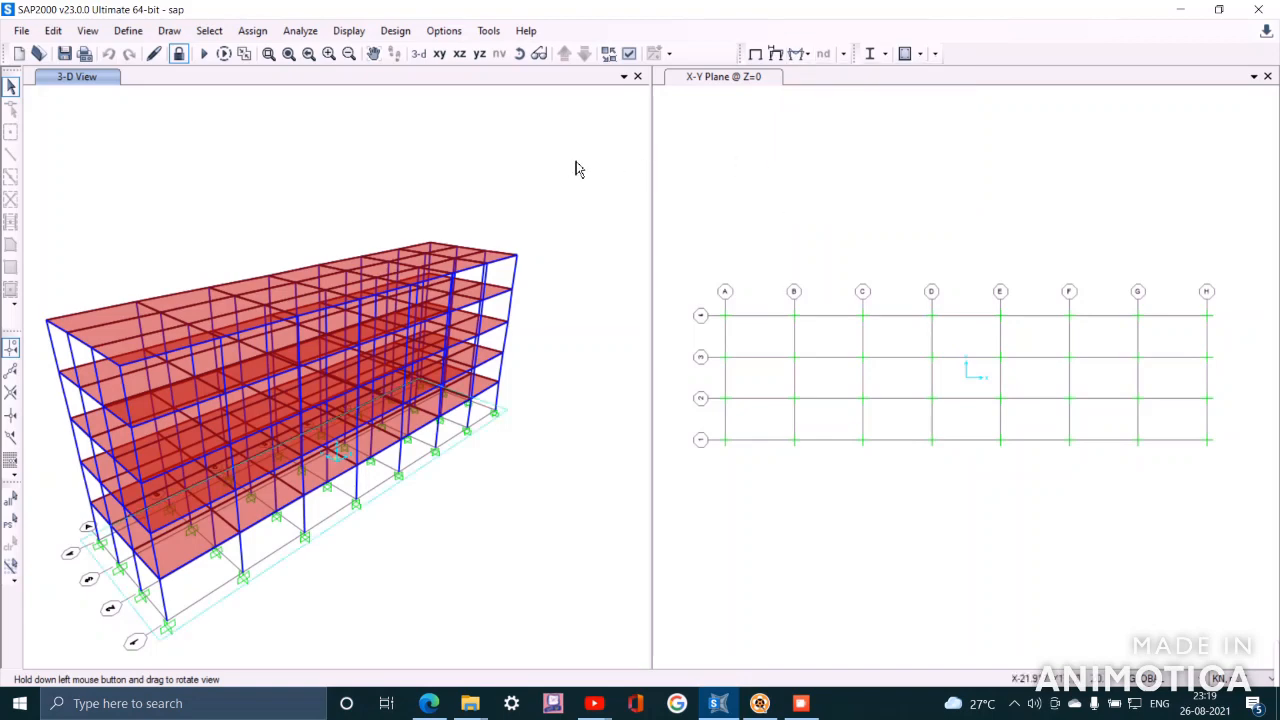
pyautogui.click(775, 53)
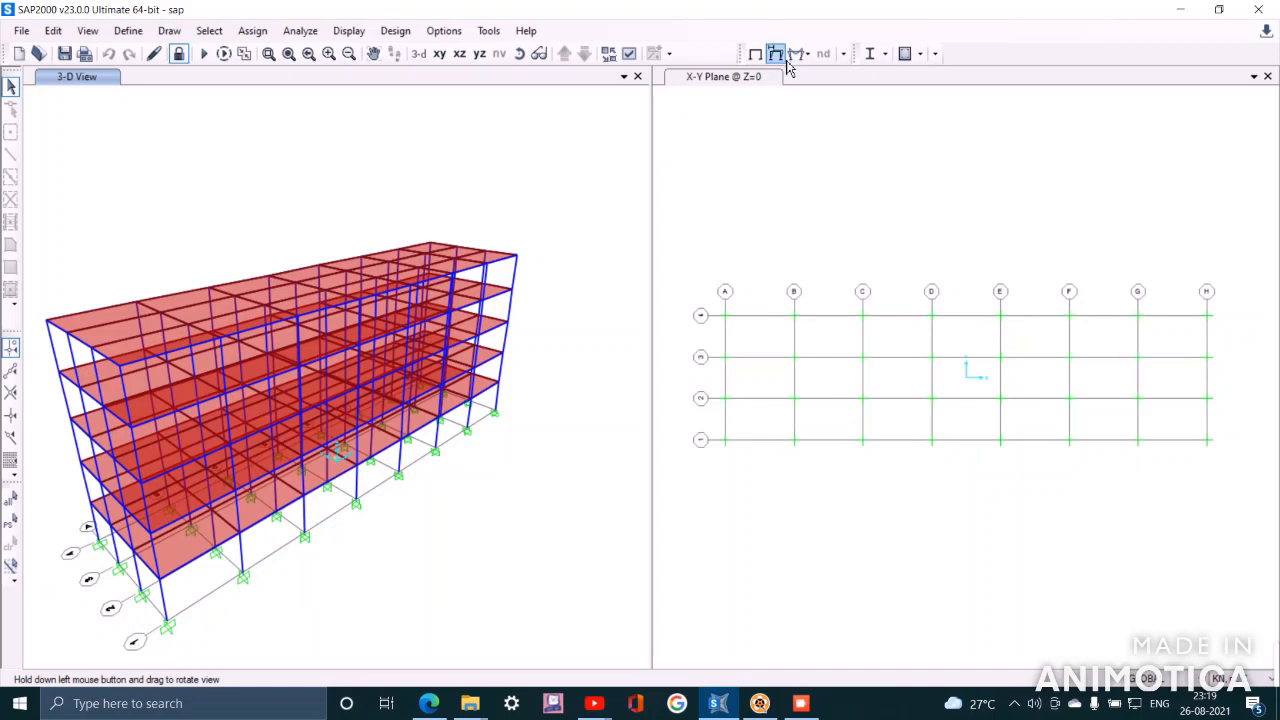
pyautogui.click(776, 53)
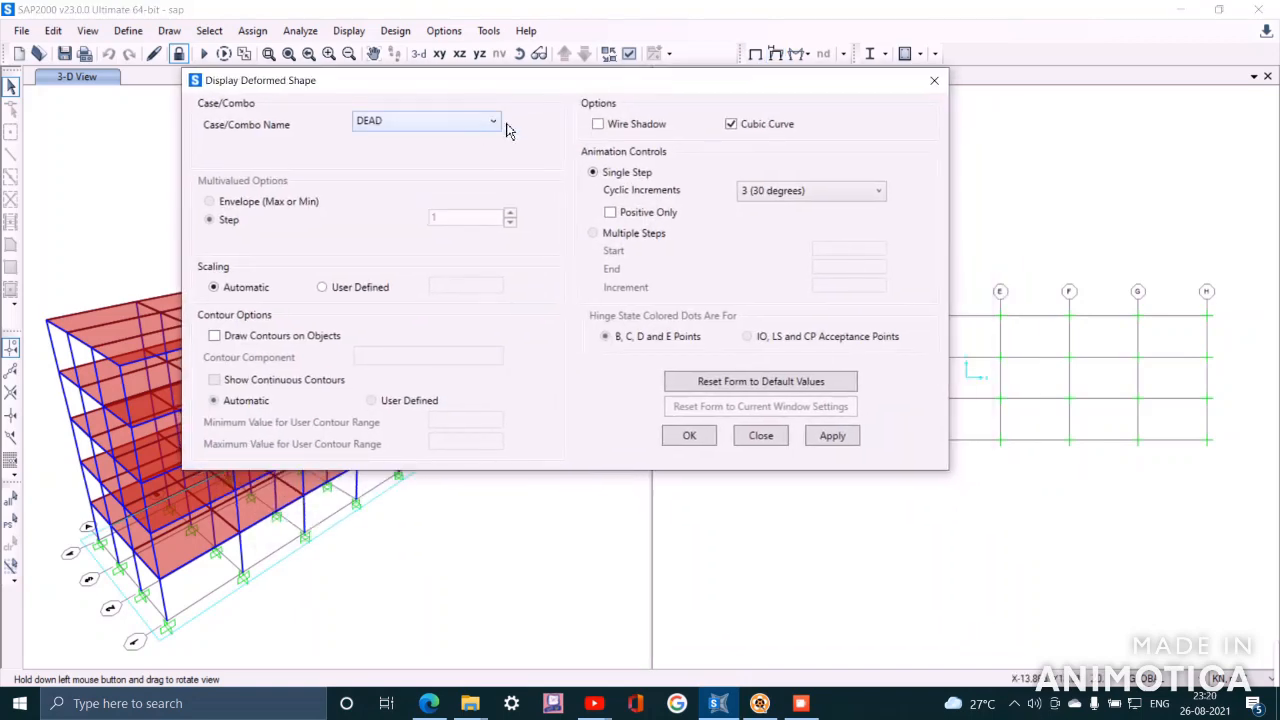
# Show the MODAL case Mode 1 deformed shape, period about 0.70943 s.
pyautogui.click(492, 120)
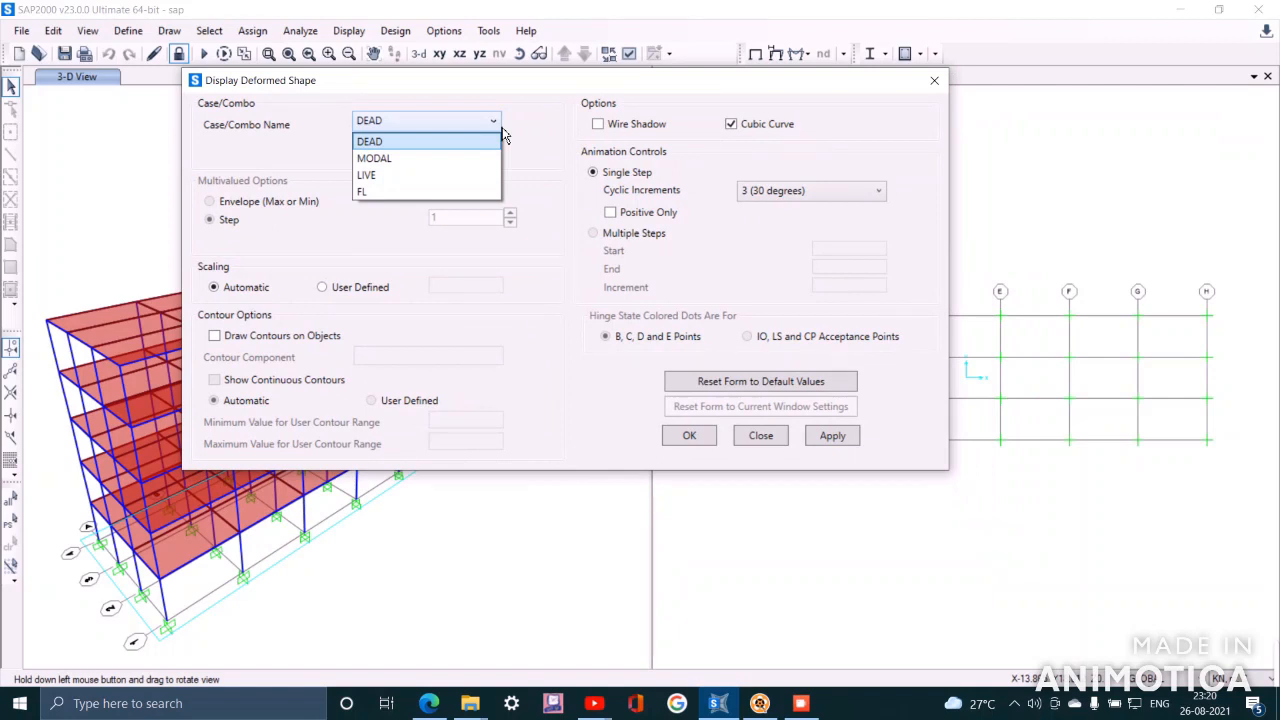
pyautogui.moveTo(374, 158)
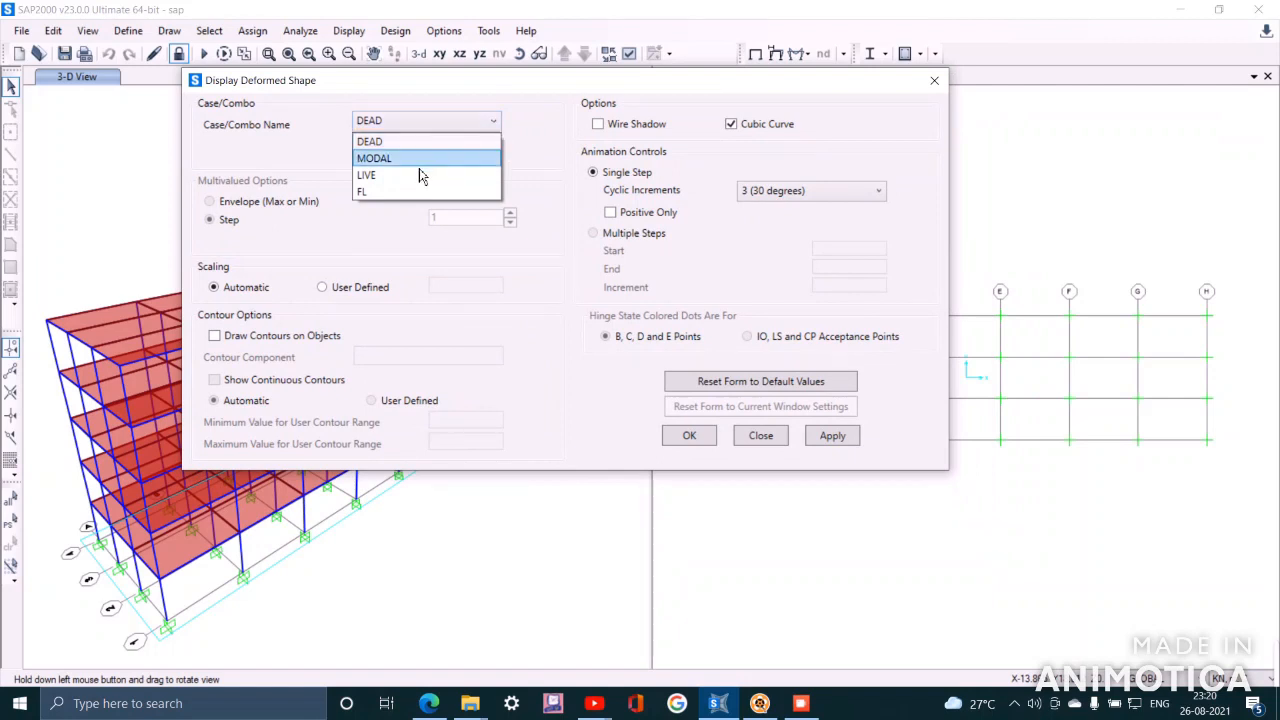
pyautogui.click(373, 158)
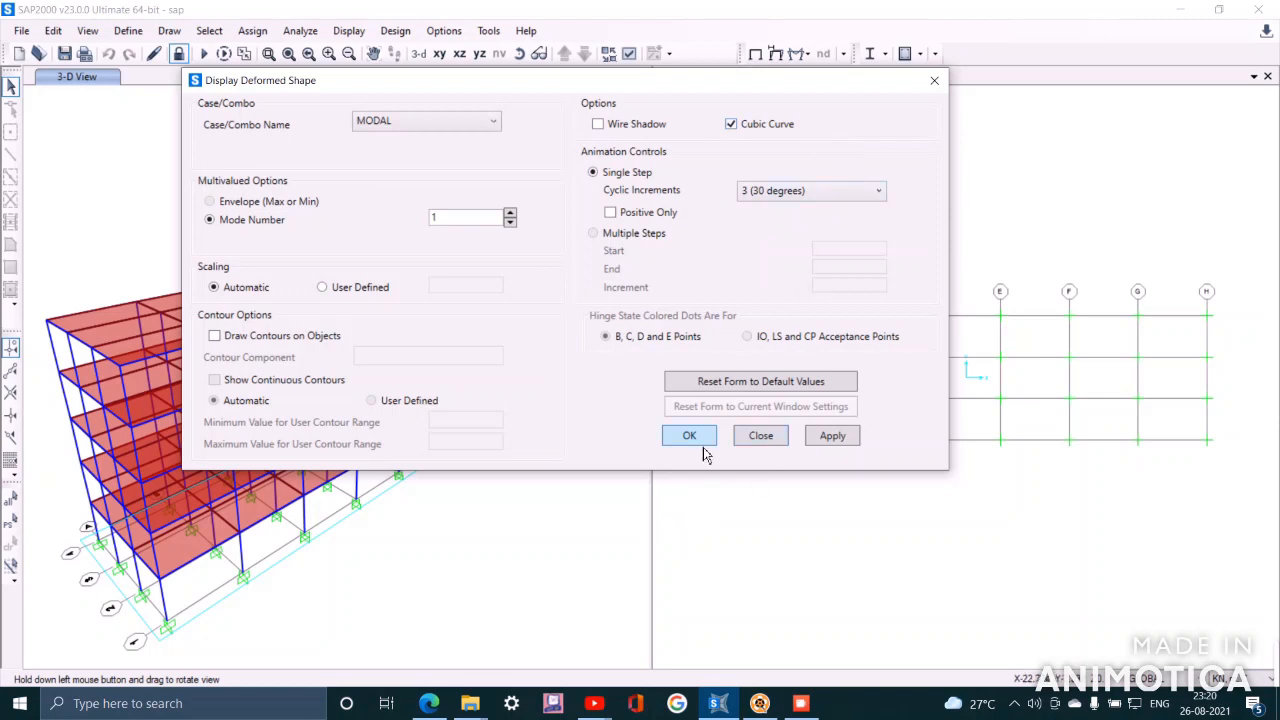
pyautogui.moveTo(683, 453)
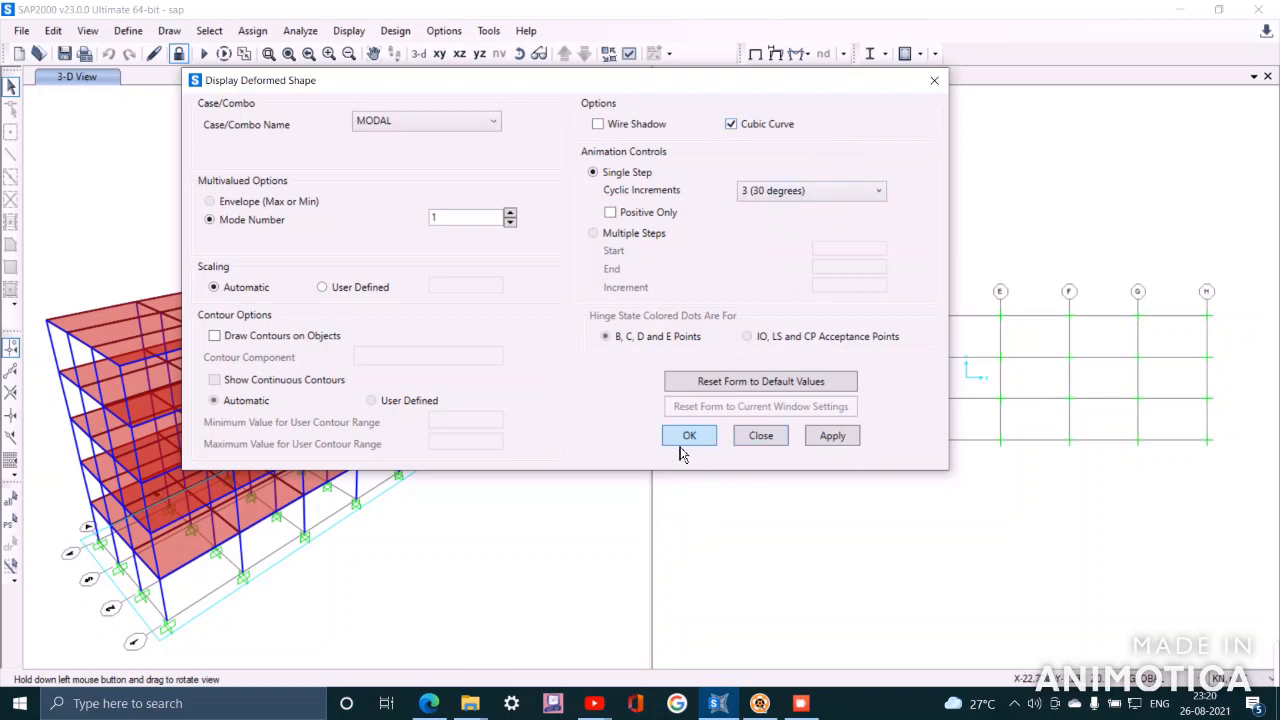
pyautogui.click(688, 435)
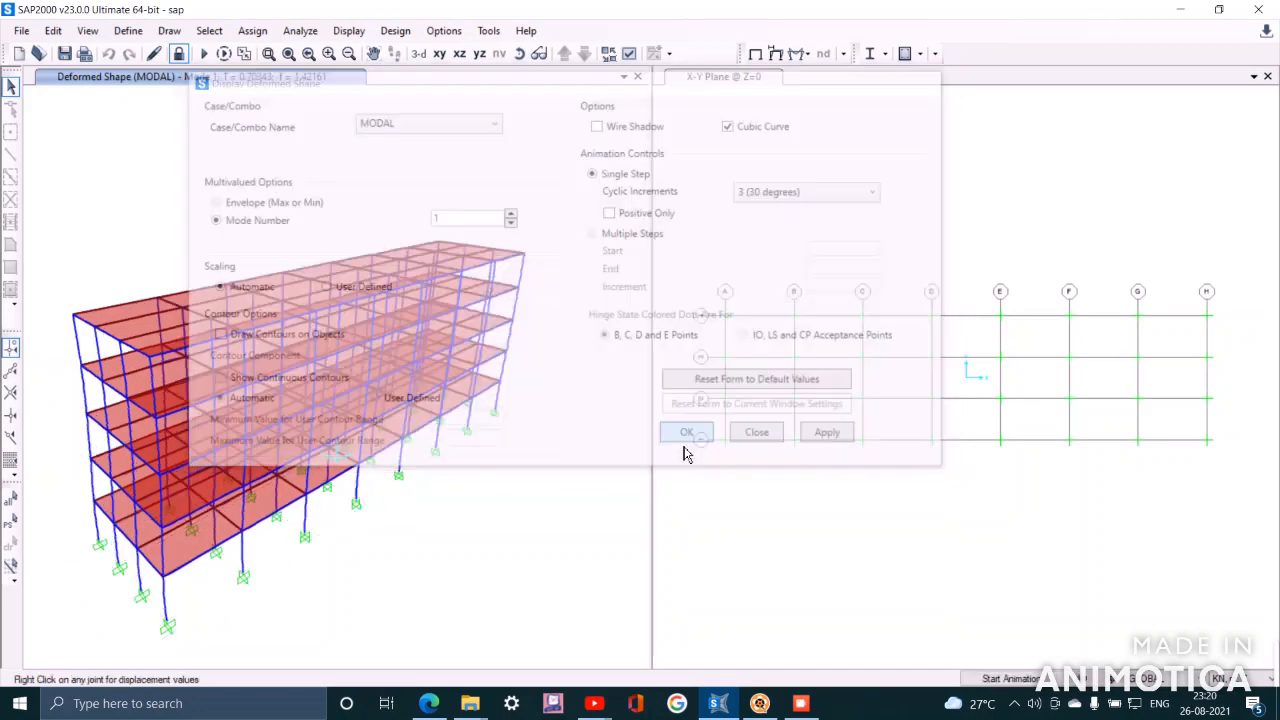
pyautogui.click(686, 431)
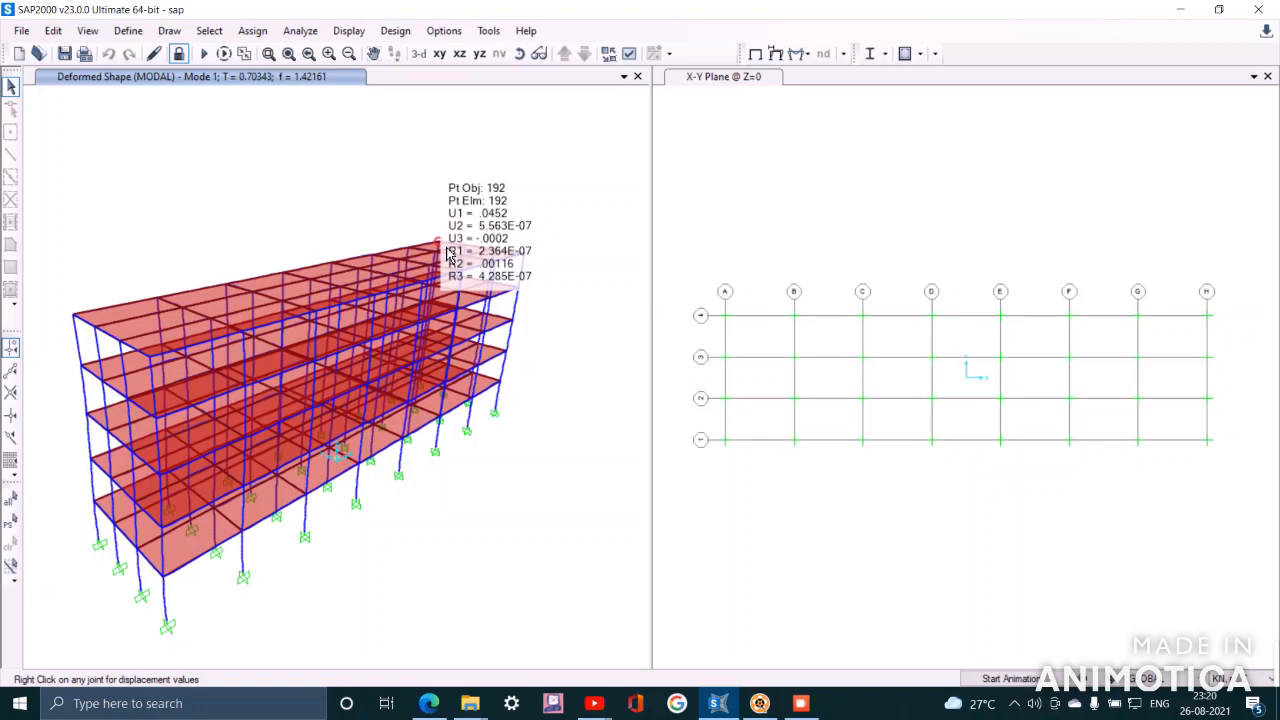
pyautogui.rightClick(500, 388)
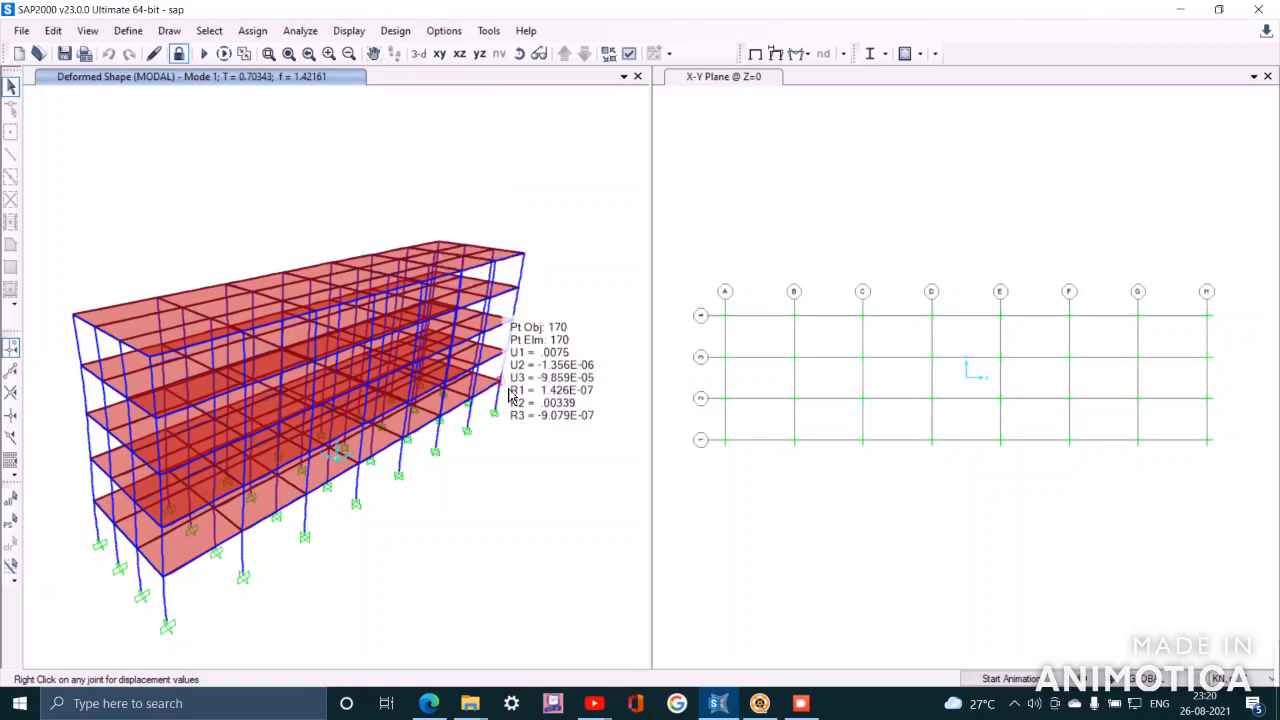
pyautogui.moveTo(462, 394)
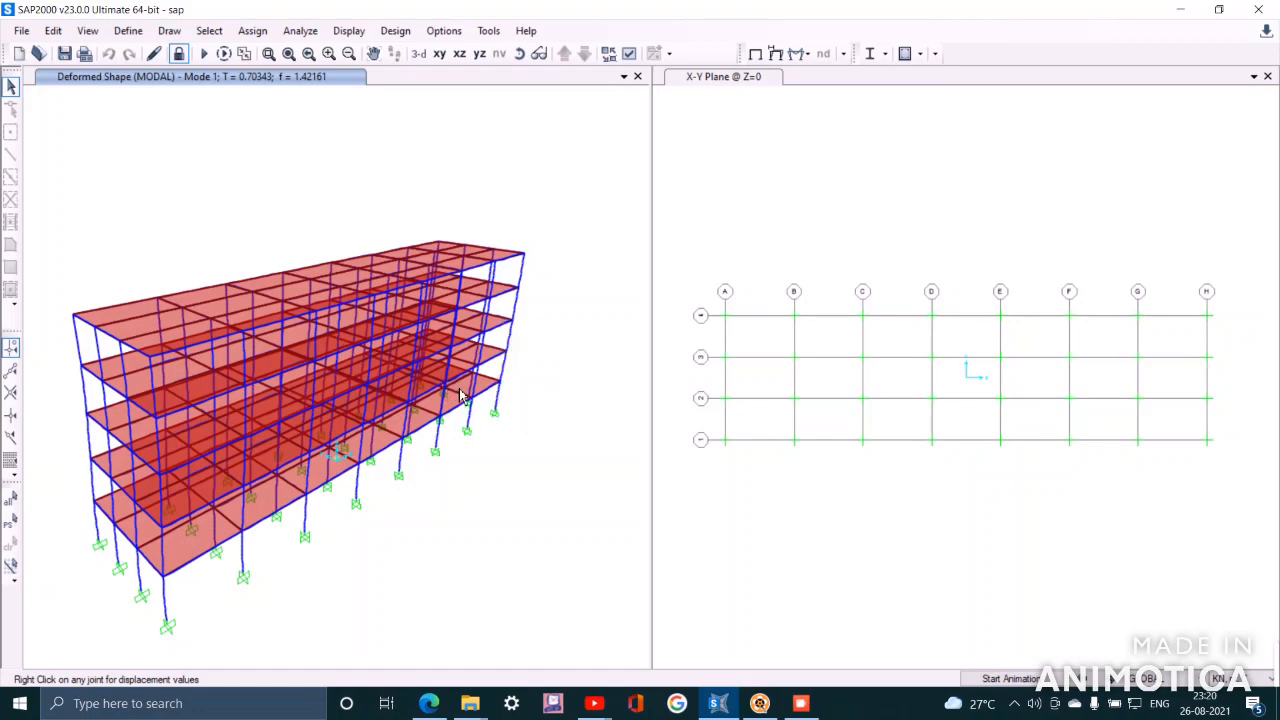
pyautogui.rightClick(460, 395)
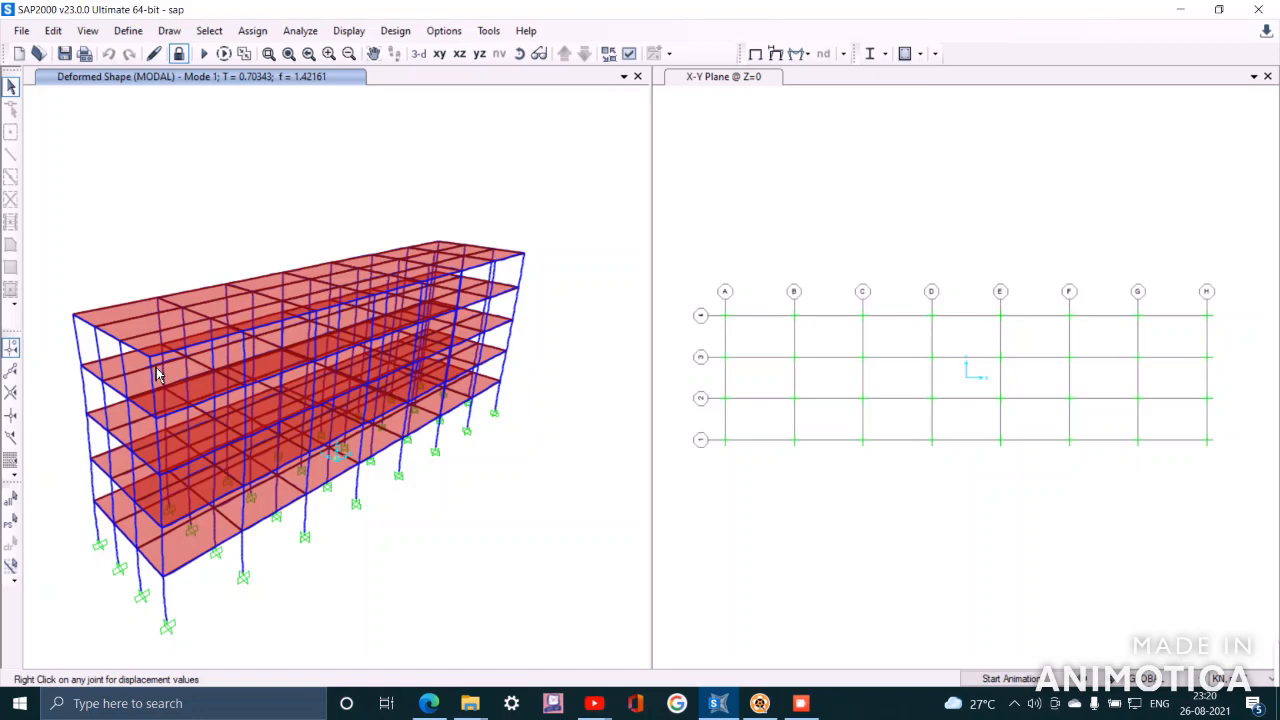
pyautogui.moveTo(587, 194)
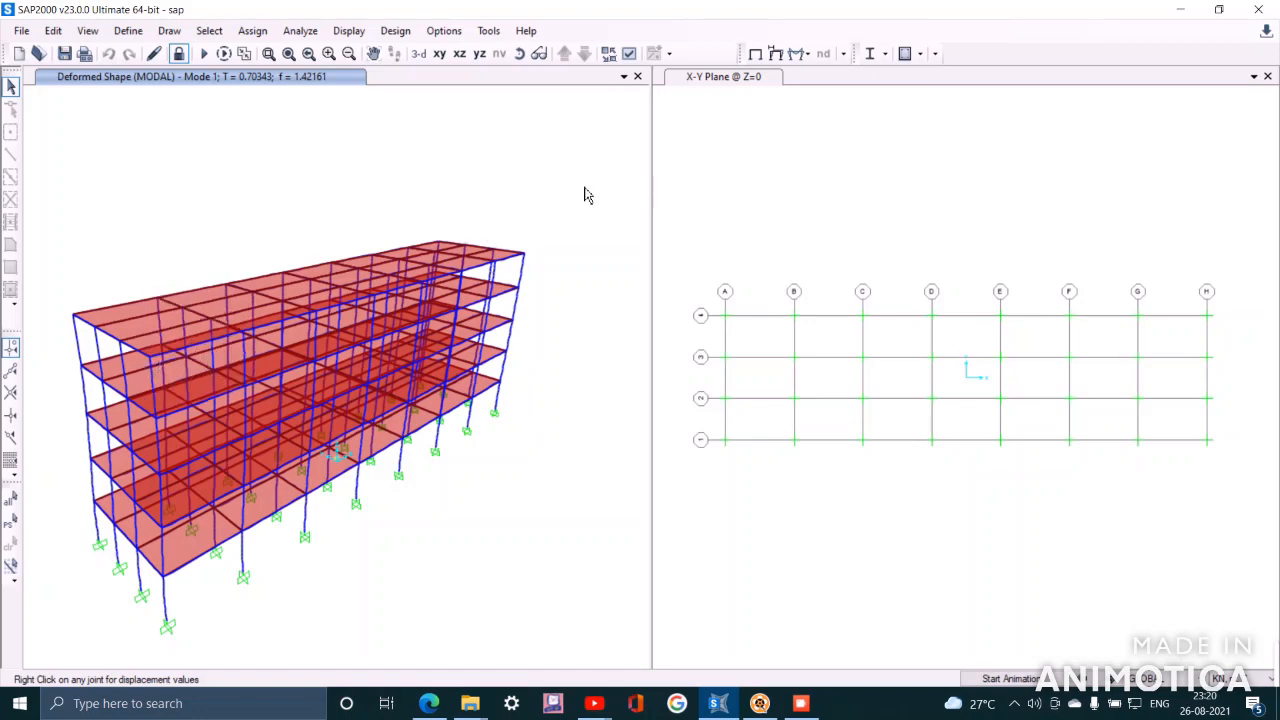